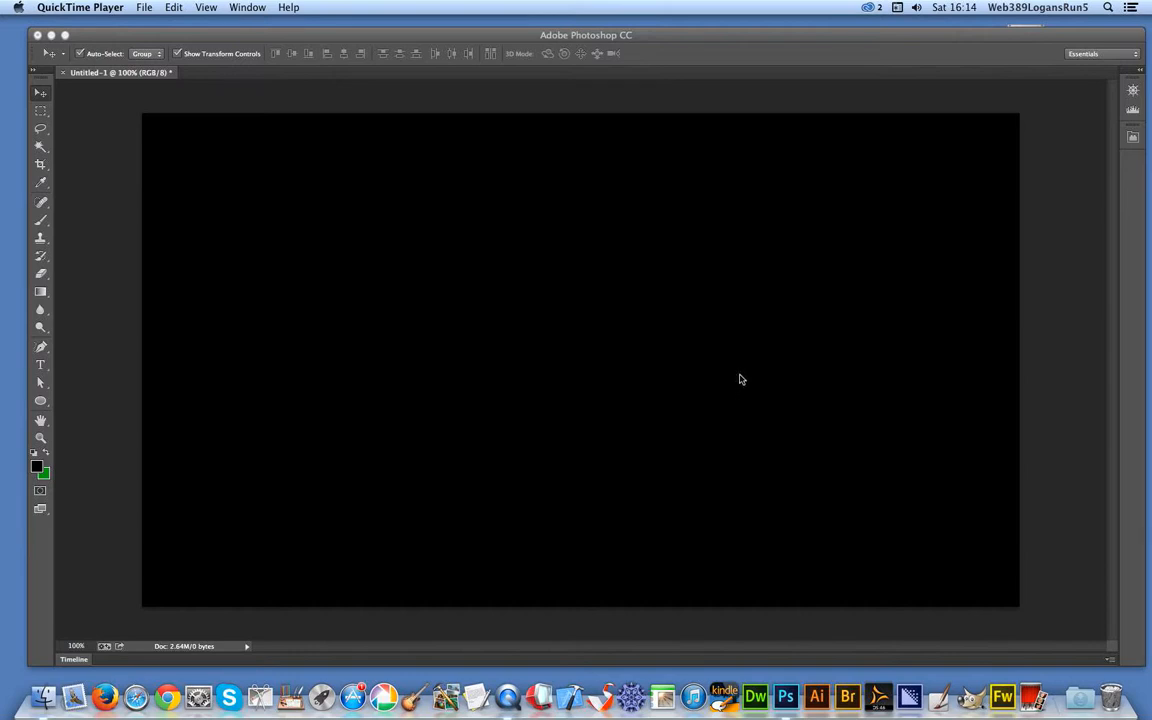
pyautogui.moveTo(82, 390)
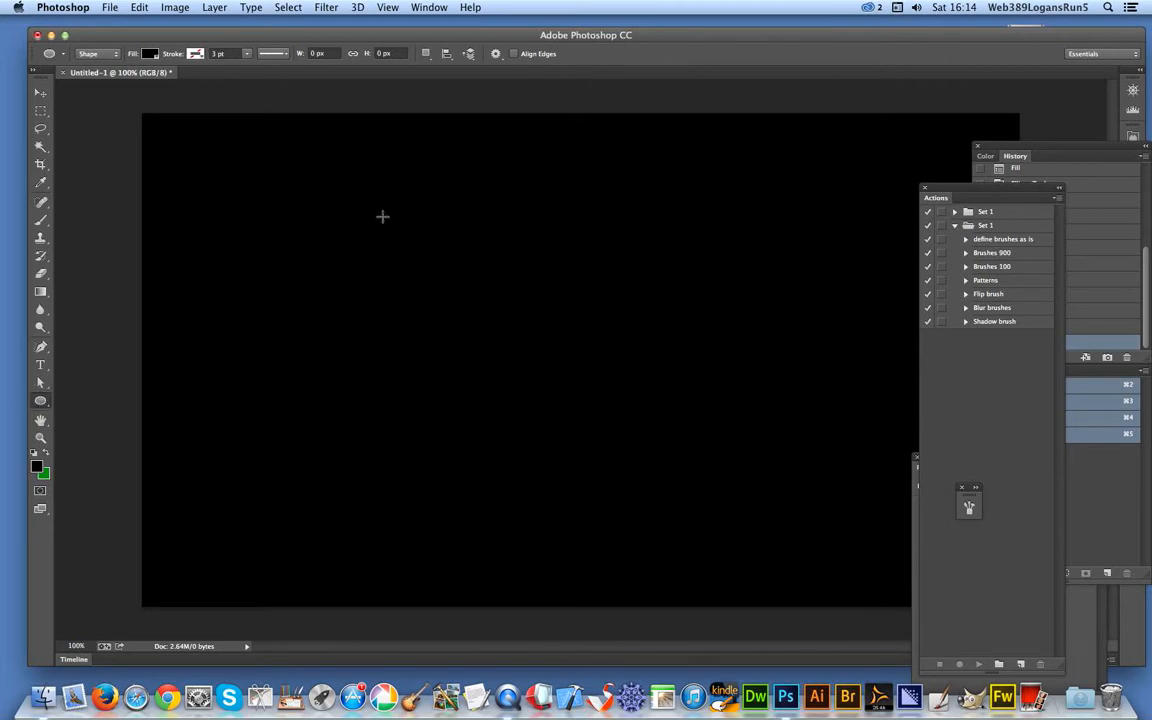
# Draw a wide ellipse shape across the centre of the black canvas.
pyautogui.moveTo(383, 217); pyautogui.dragTo(603, 457)
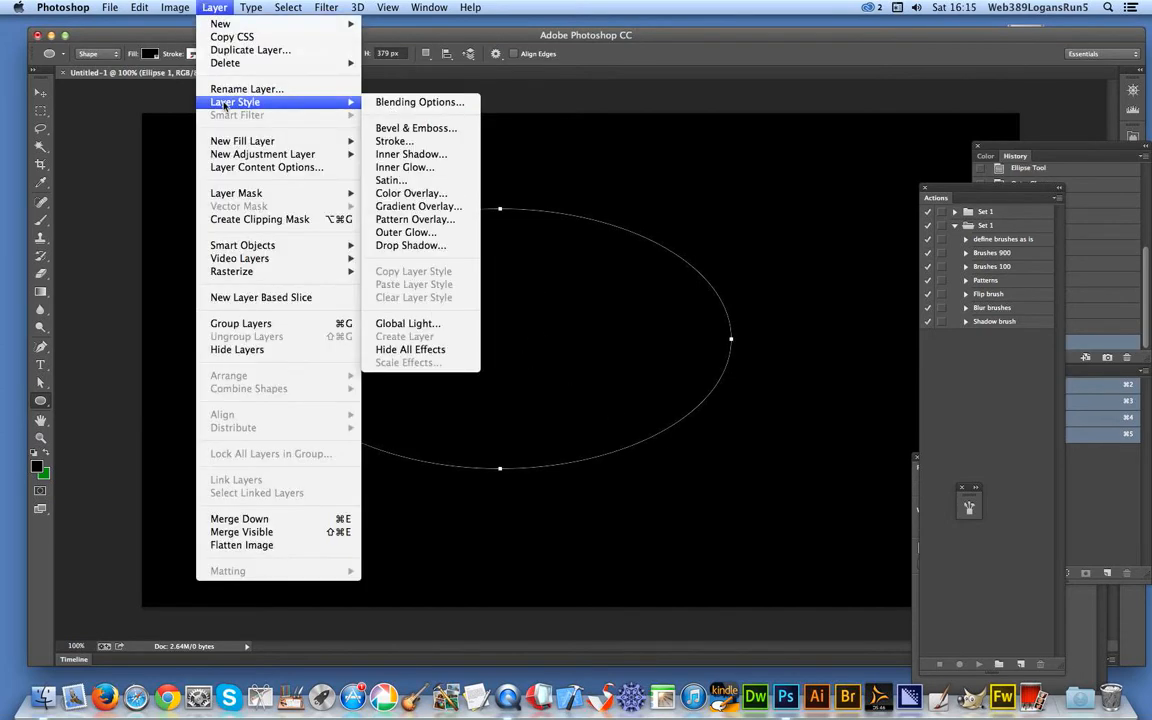
pyautogui.moveTo(410, 154)
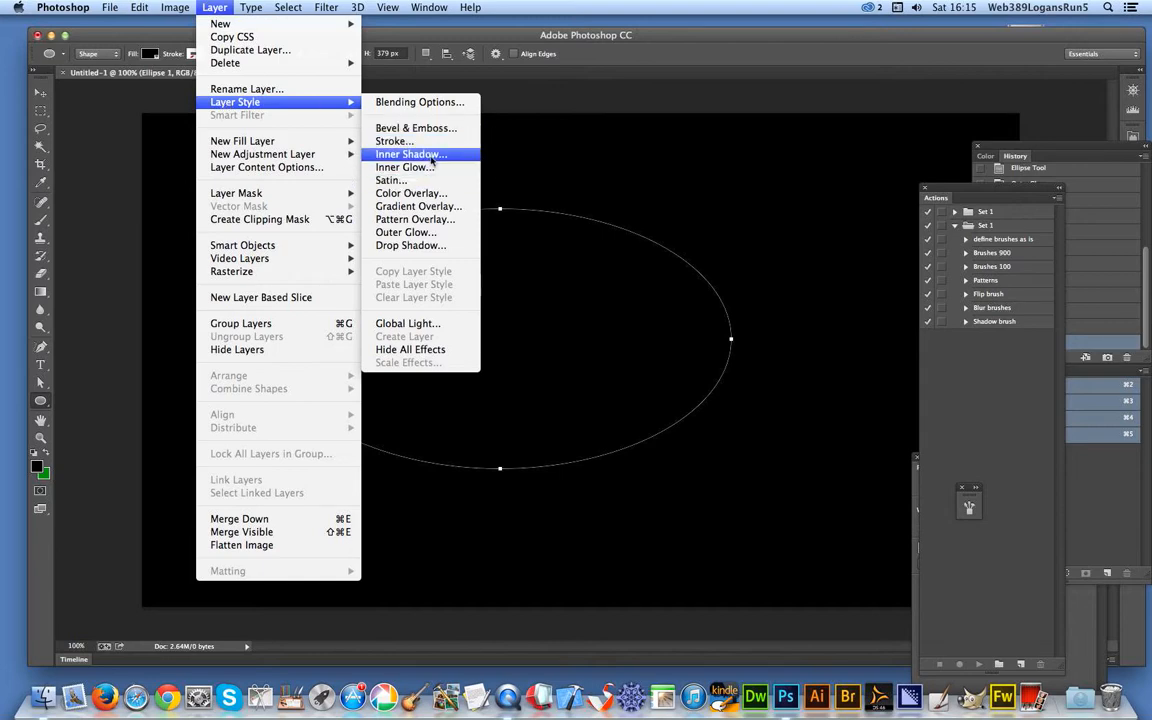
pyautogui.moveTo(405, 232)
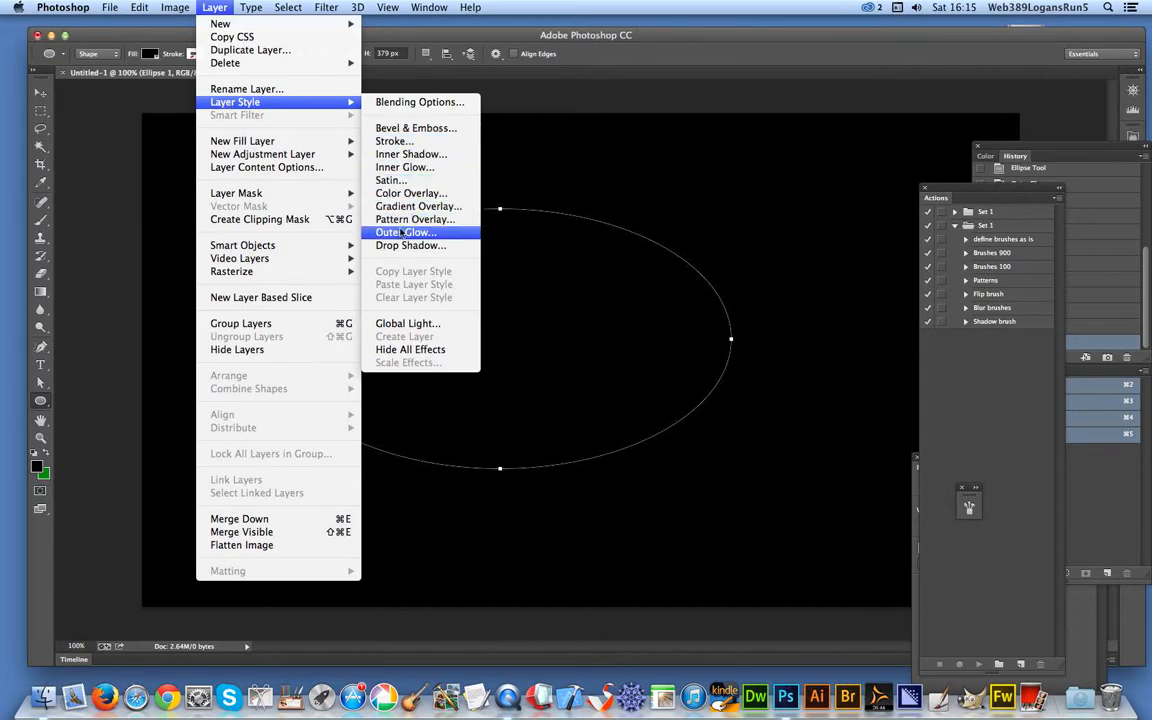
# Open the Outer Glow layer style settings for the ellipse layer.
pyautogui.click(405, 232)
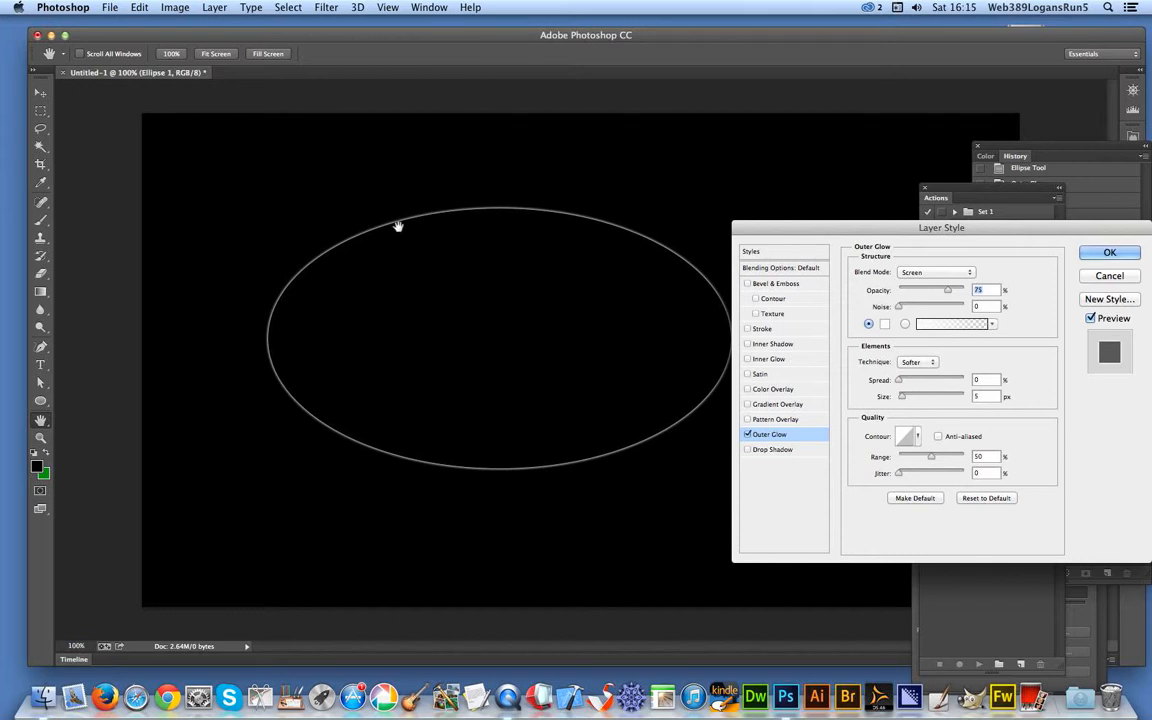
pyautogui.moveTo(771, 469)
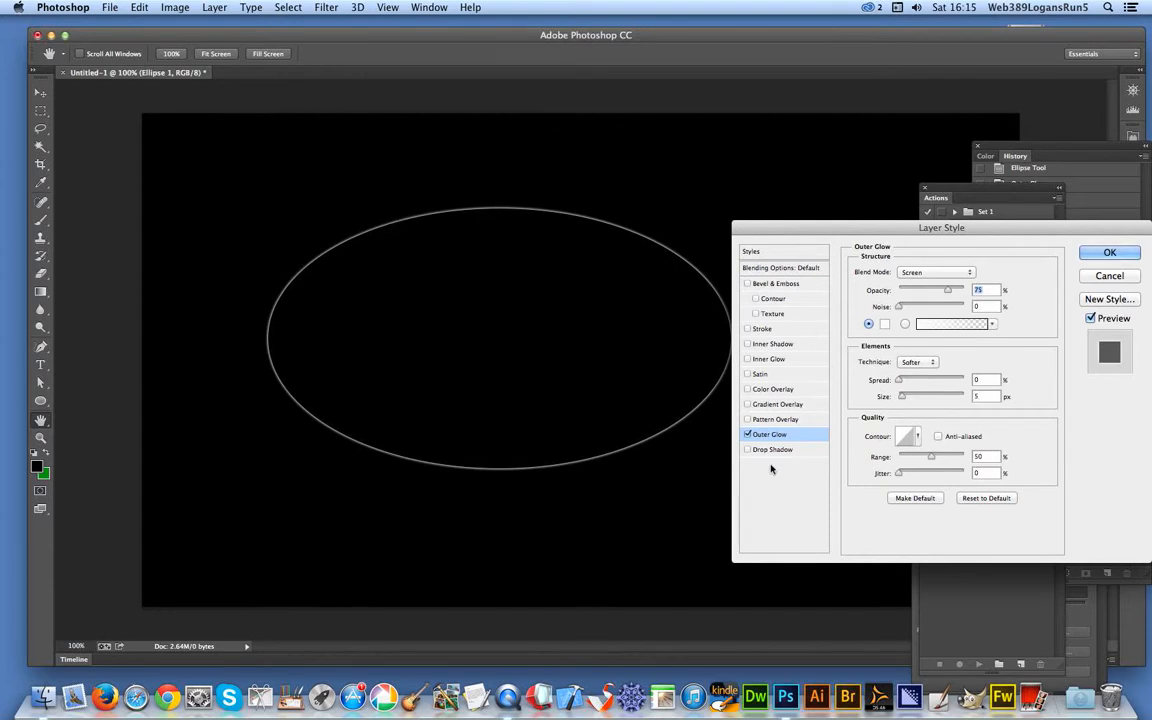
pyautogui.moveTo(907, 382)
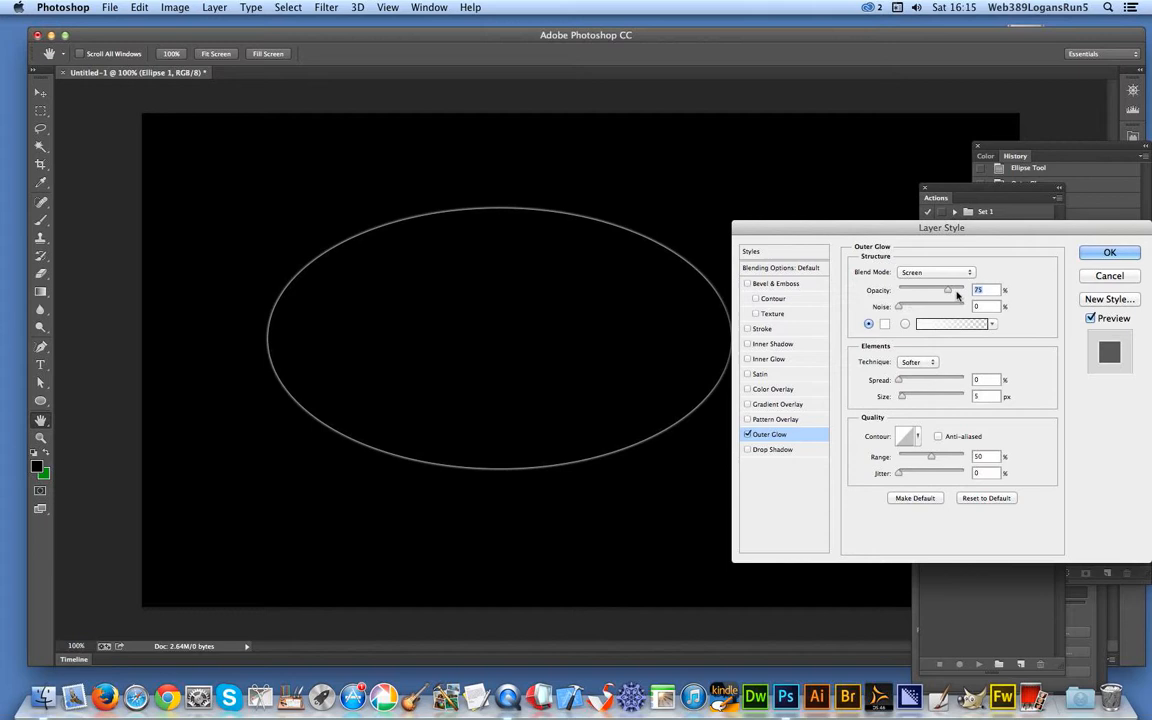
# Set the outer glow to Normal blending with a 180 px size, using a gradient fill.
pyautogui.click(935, 272)
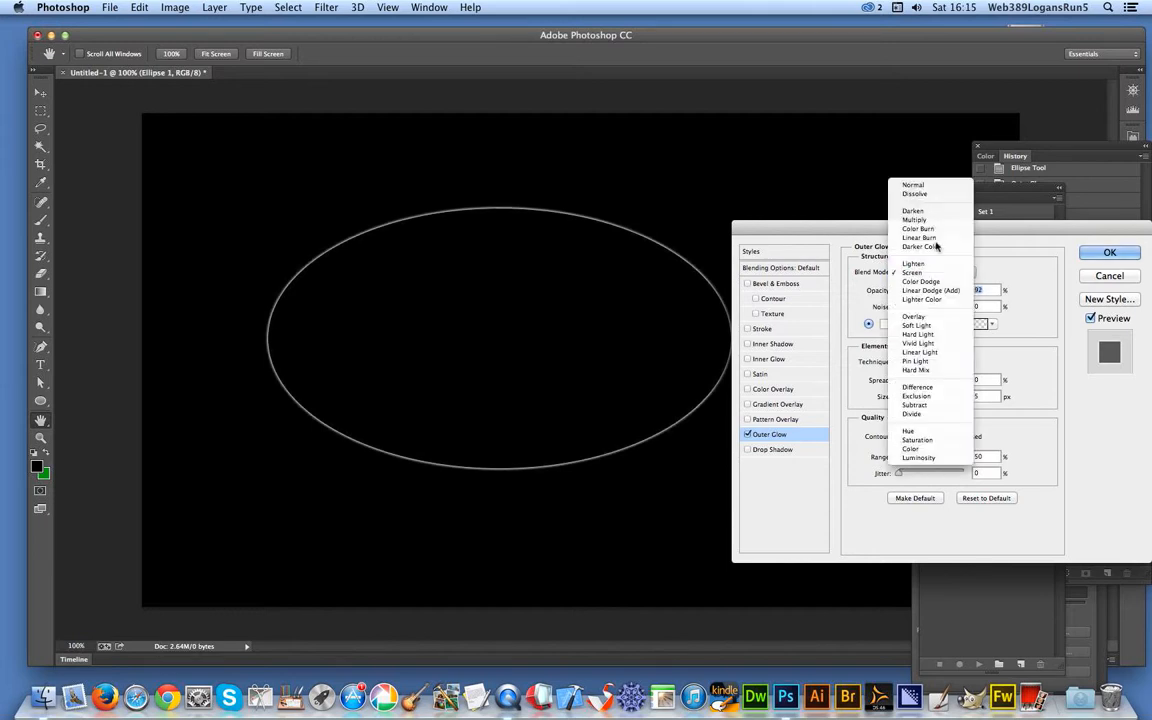
pyautogui.click(911, 185)
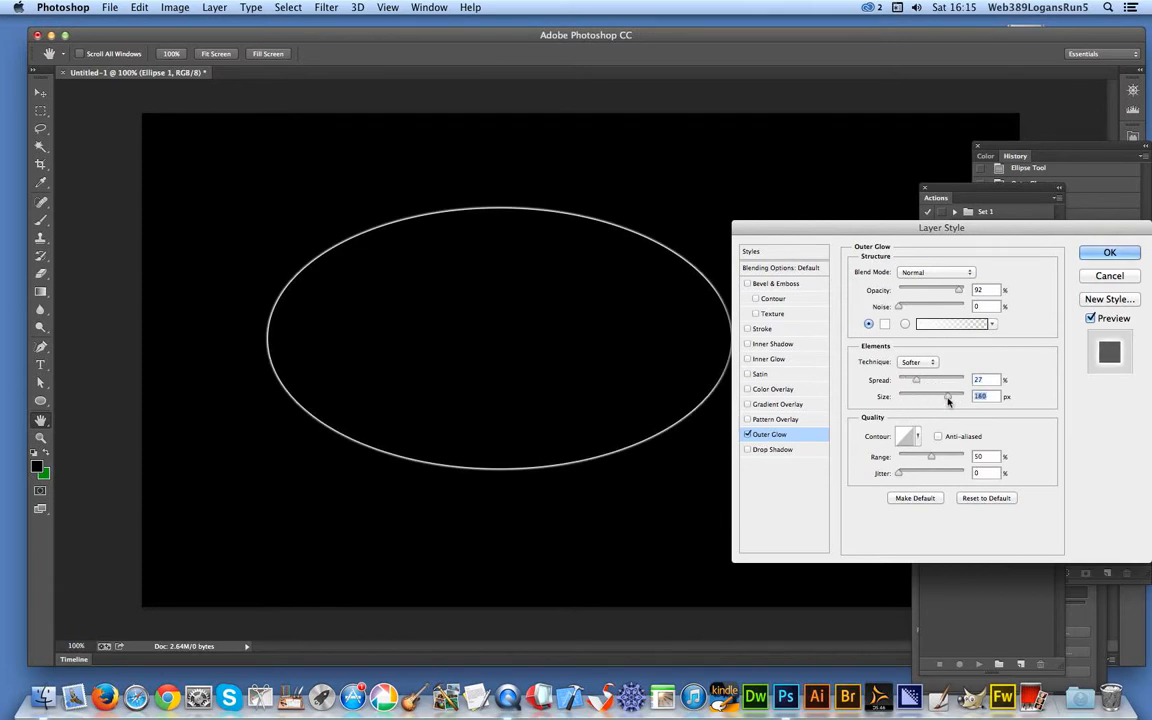
pyautogui.click(884, 323)
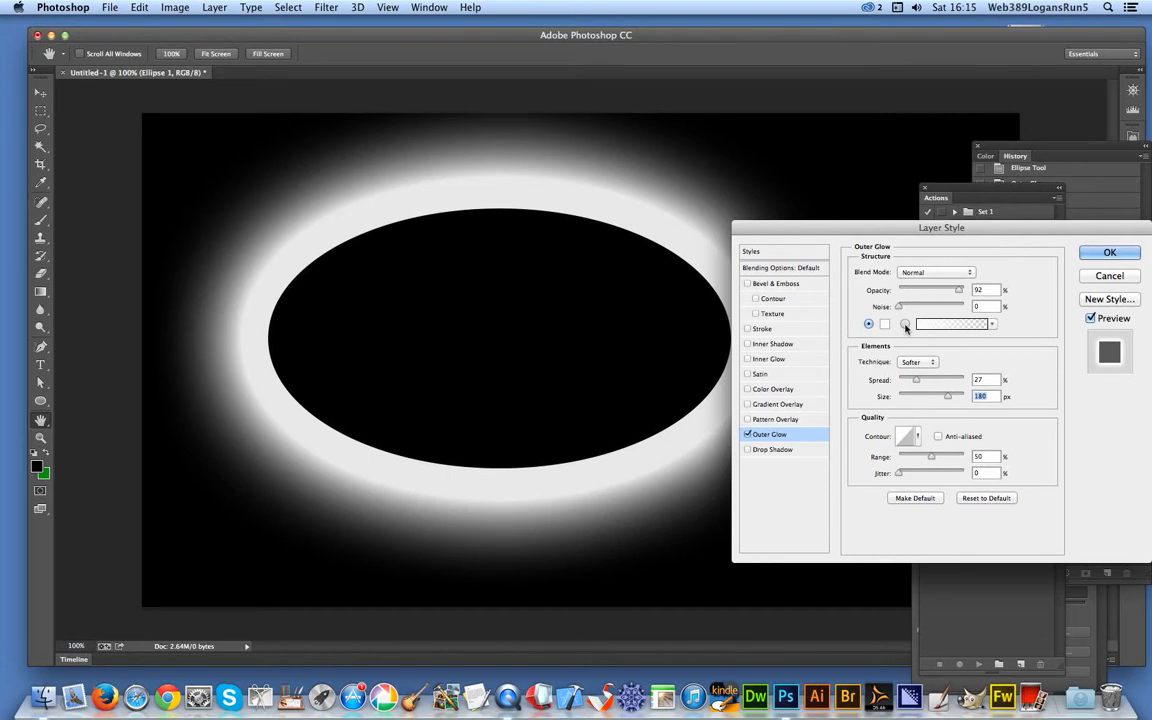
pyautogui.click(905, 323)
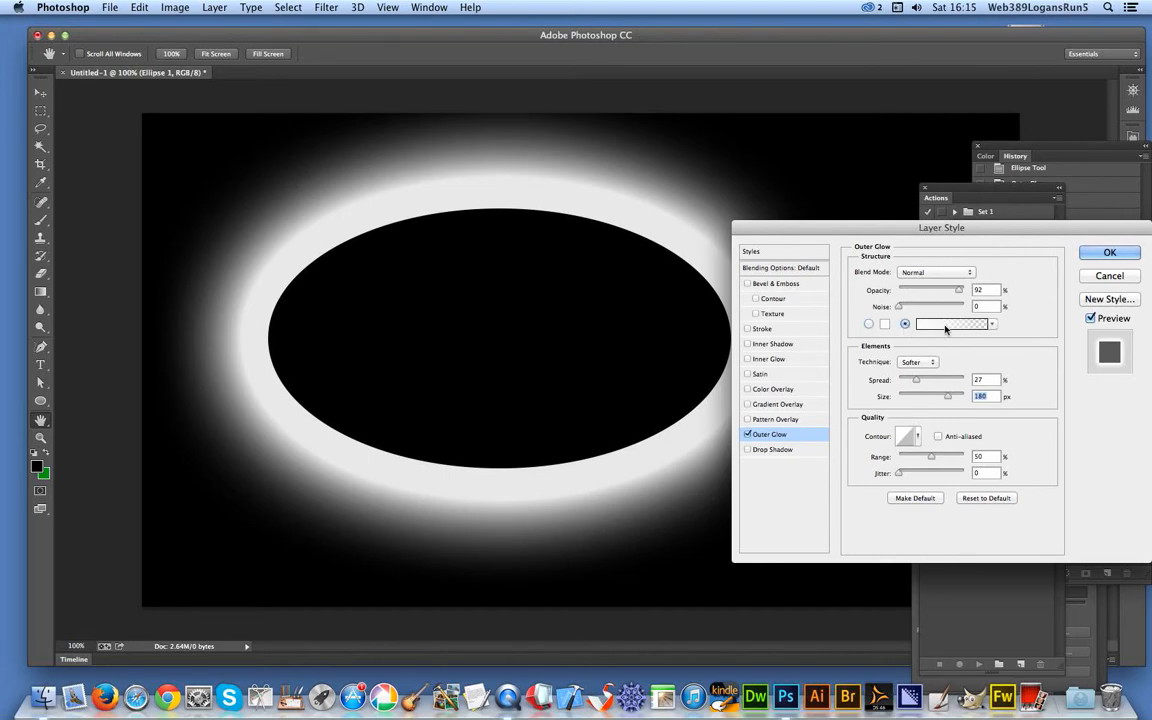
# Apply a striped multicolour gradient to the glow, try contours, and keep Linear.
pyautogui.click(990, 323)
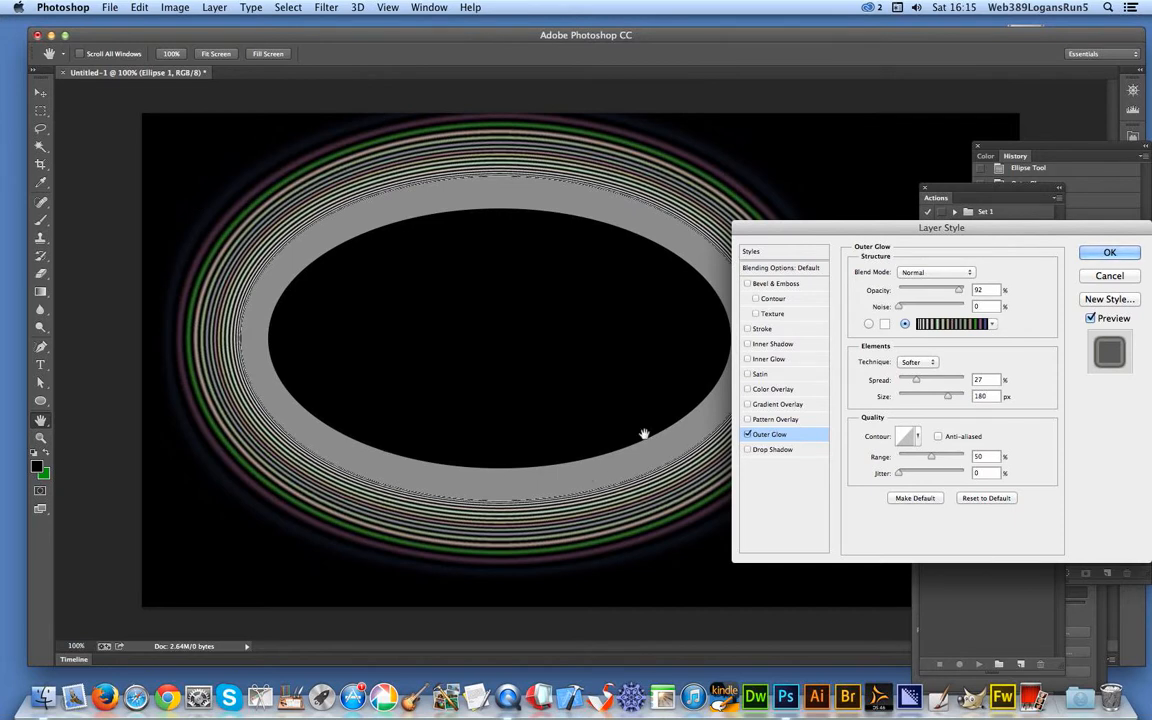
pyautogui.moveTo(599, 388)
pyautogui.write('0')
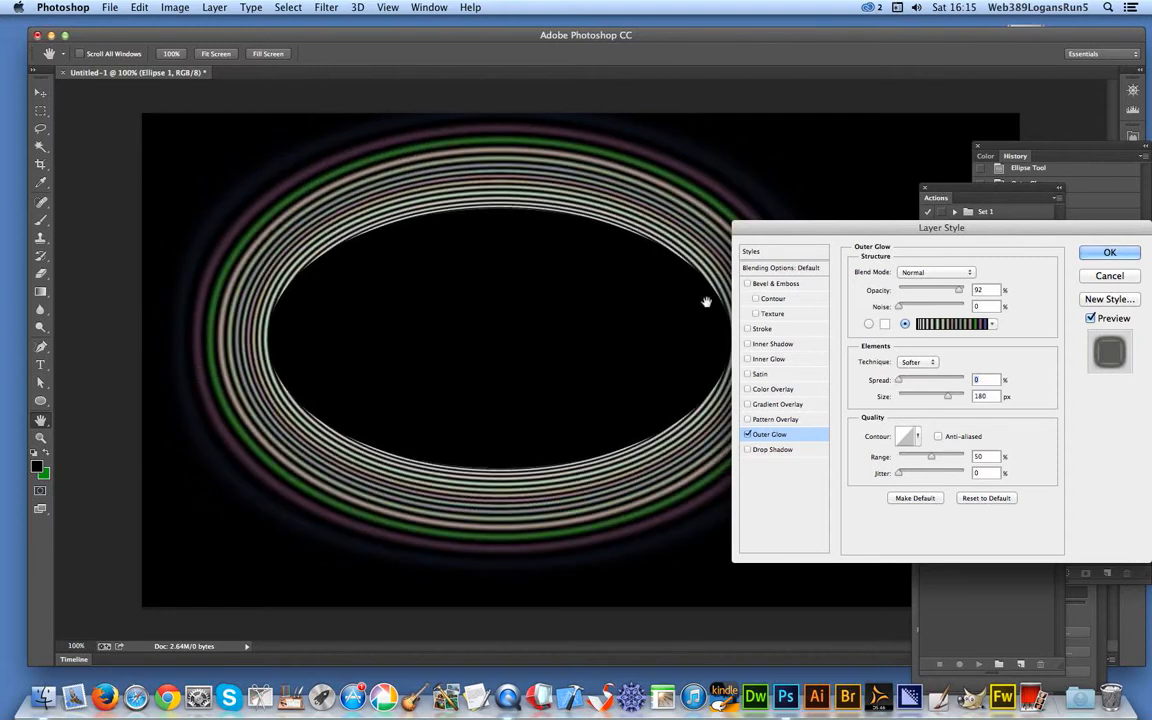
pyautogui.moveTo(371, 461)
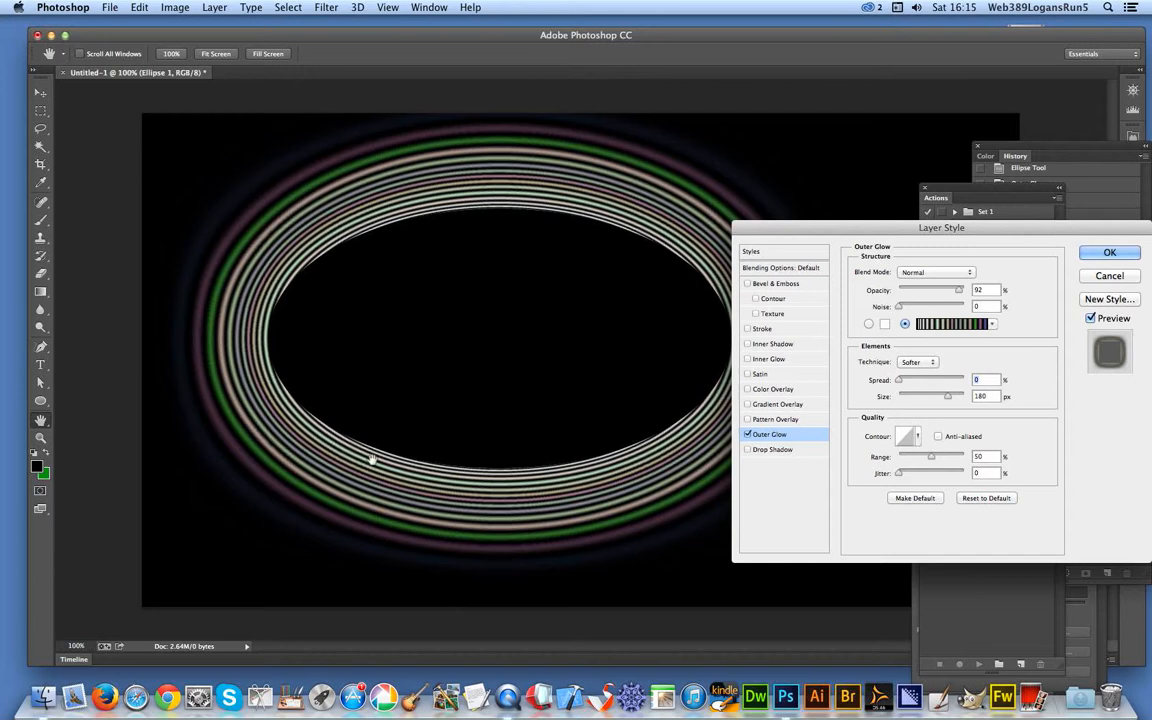
pyautogui.moveTo(908, 445)
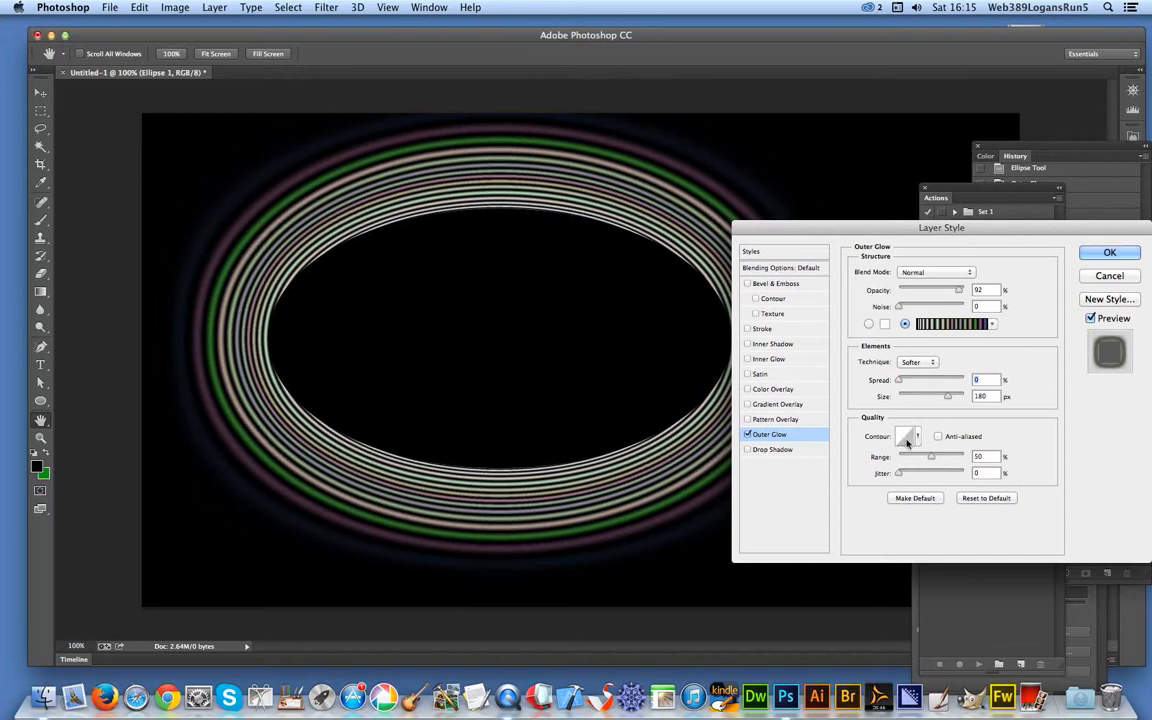
pyautogui.moveTo(878, 430)
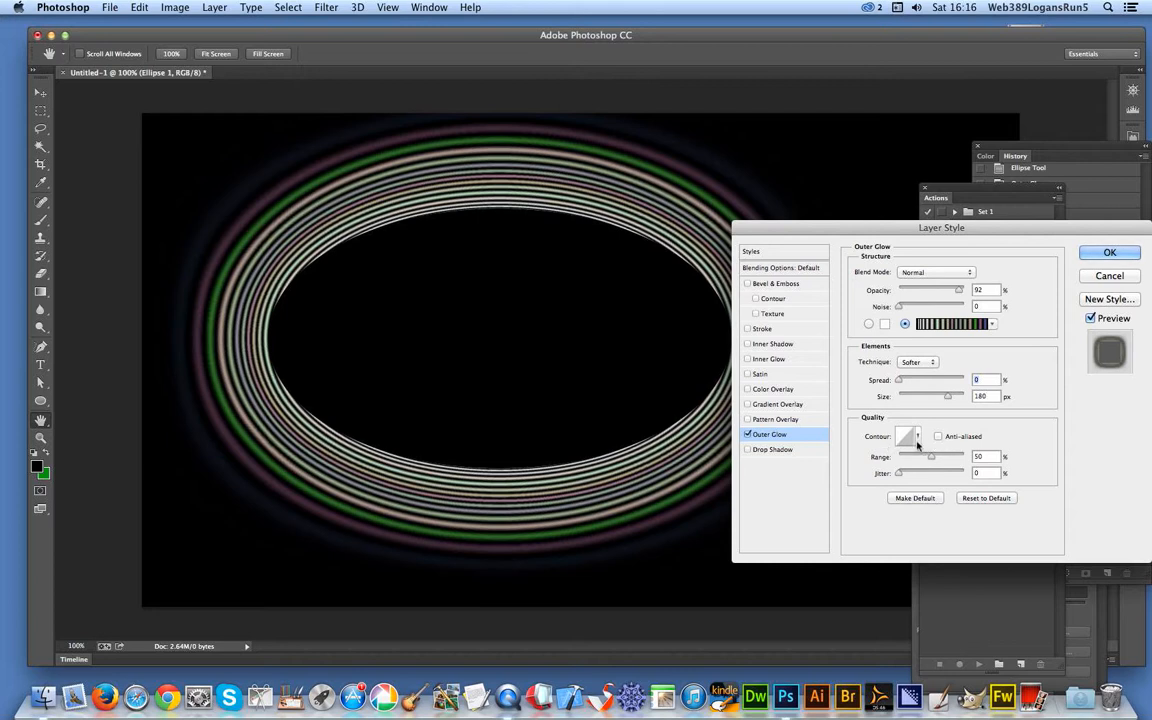
pyautogui.click(905, 436)
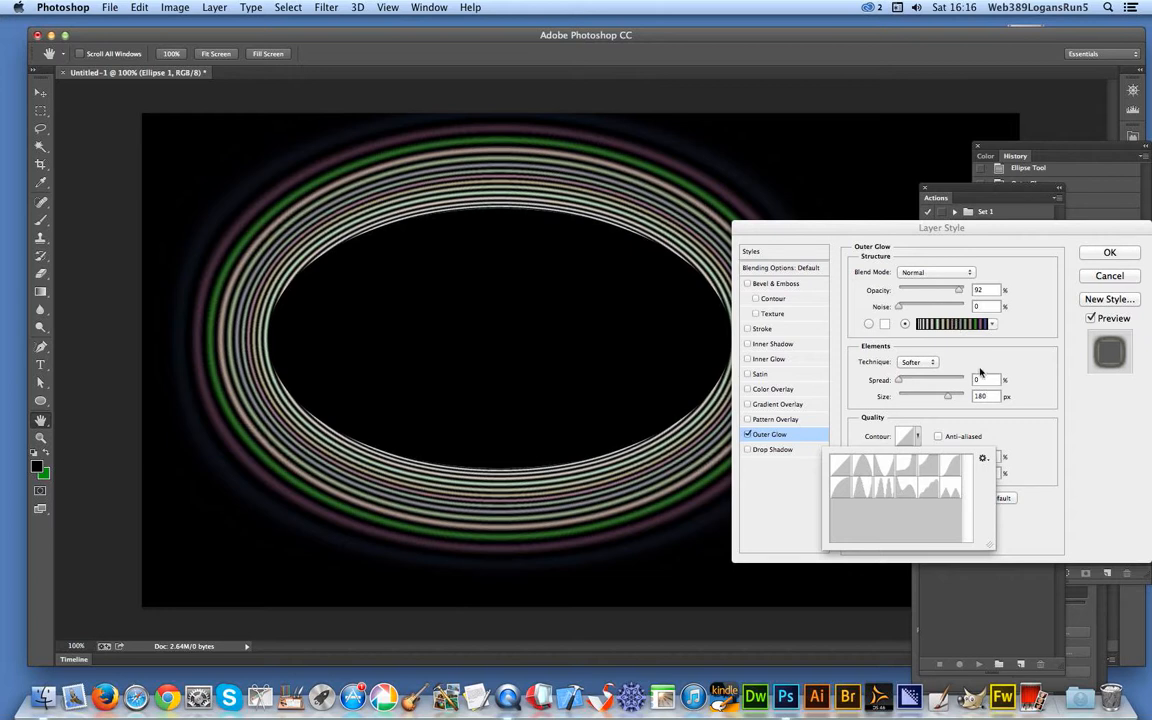
pyautogui.click(908, 465)
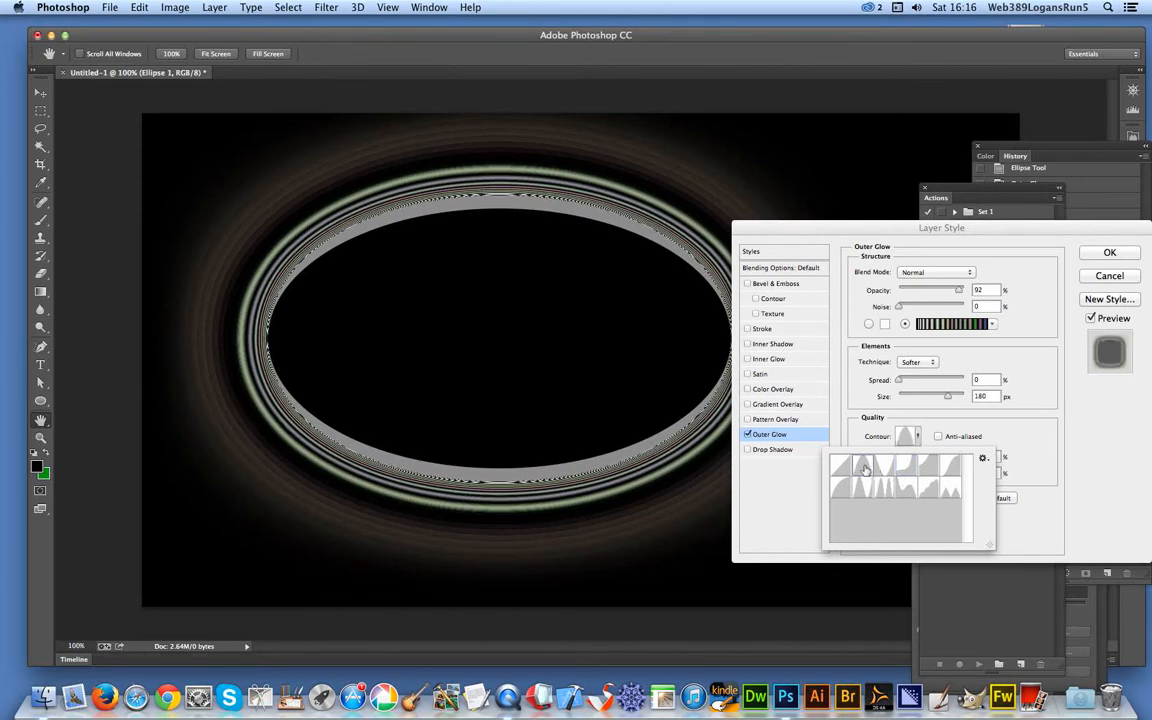
pyautogui.click(840, 460)
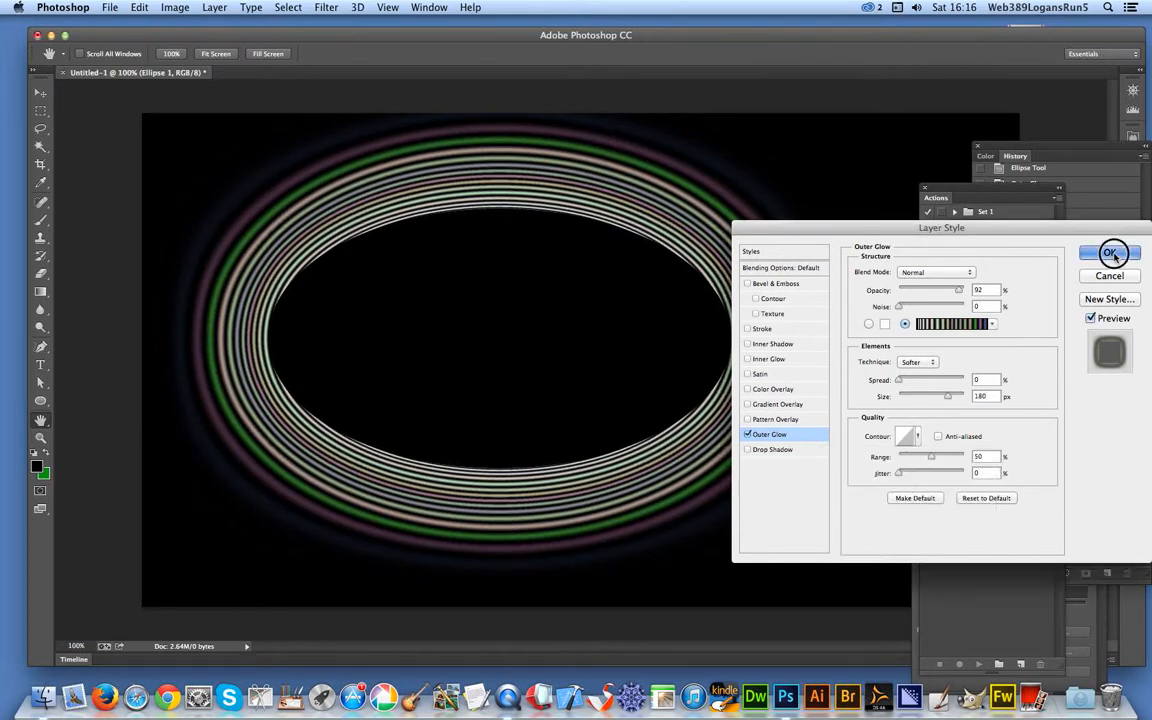
# Confirm the glow settings and Alt-drag a copy of the ellipse ring over the original.
pyautogui.click(1110, 253)
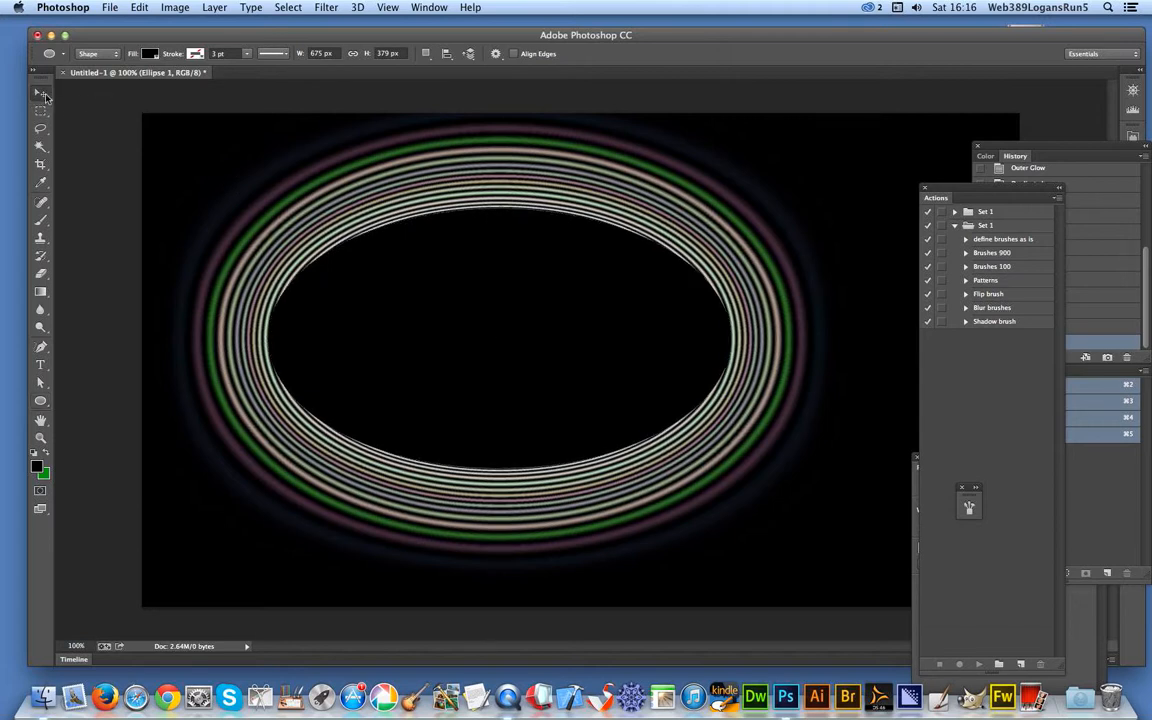
pyautogui.click(41, 93)
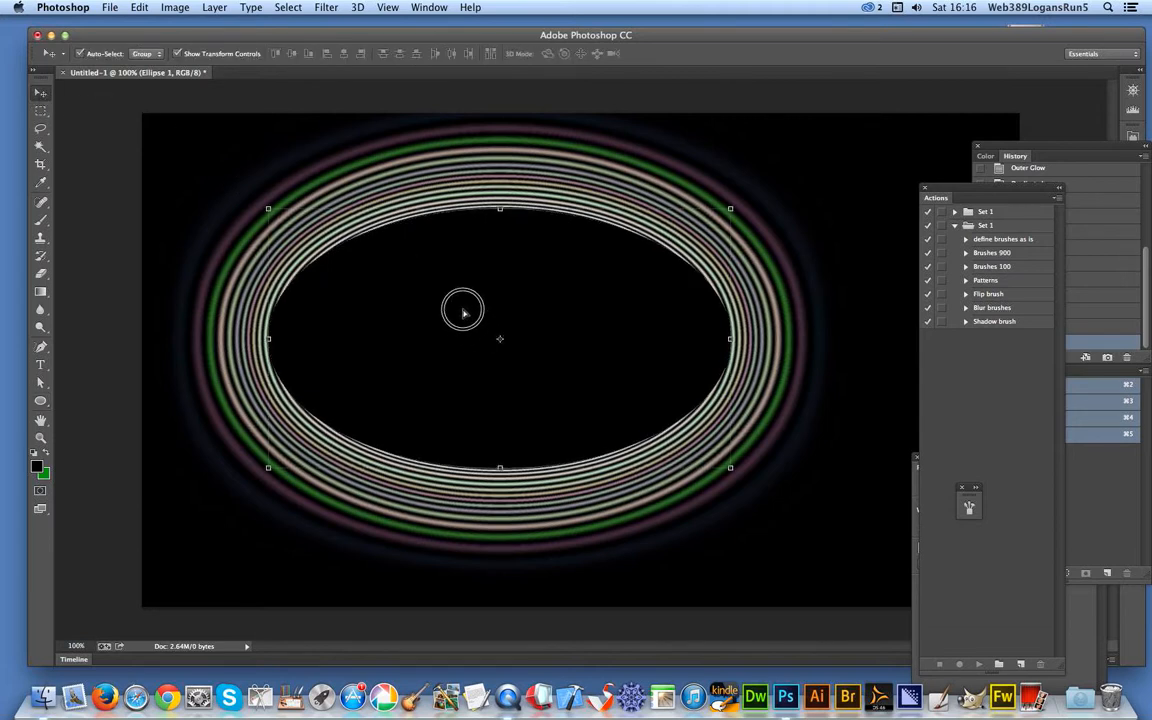
pyautogui.moveTo(463, 310); pyautogui.dragTo(500, 350)
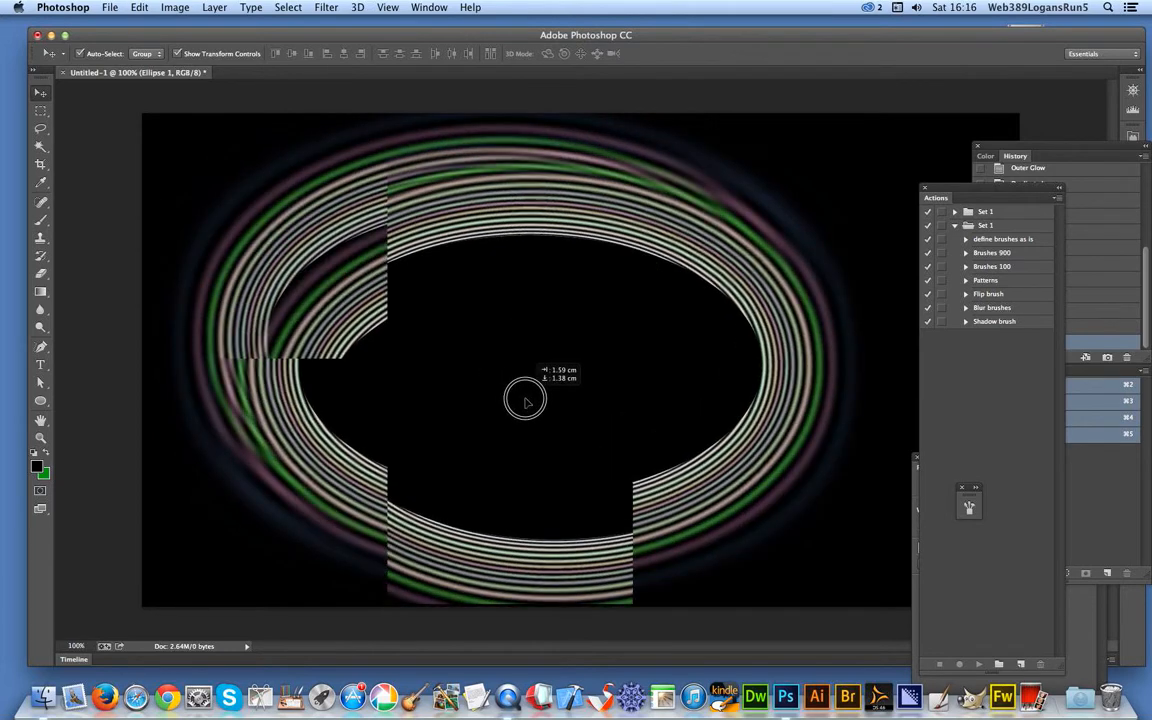
pyautogui.moveTo(525, 398); pyautogui.dragTo(452, 300)
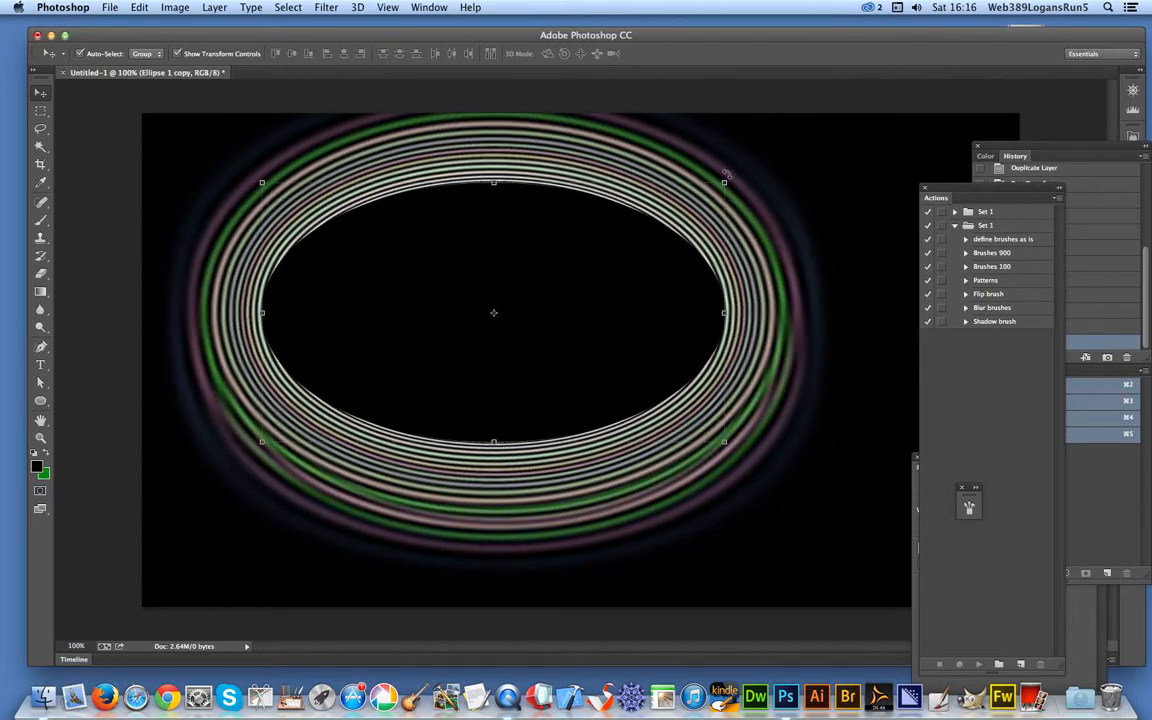
# Rotate the copied ring about 29 degrees and commit the transform.
pyautogui.moveTo(726, 175); pyautogui.dragTo(778, 268)
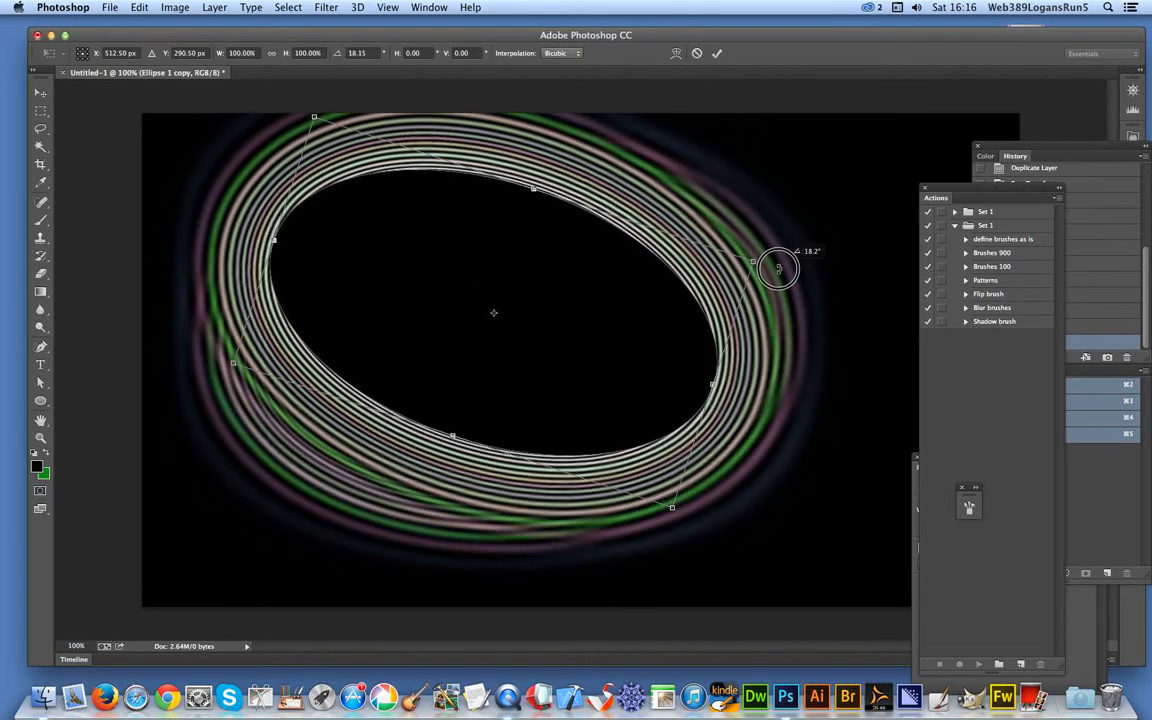
pyautogui.moveTo(778, 268); pyautogui.dragTo(768, 300)
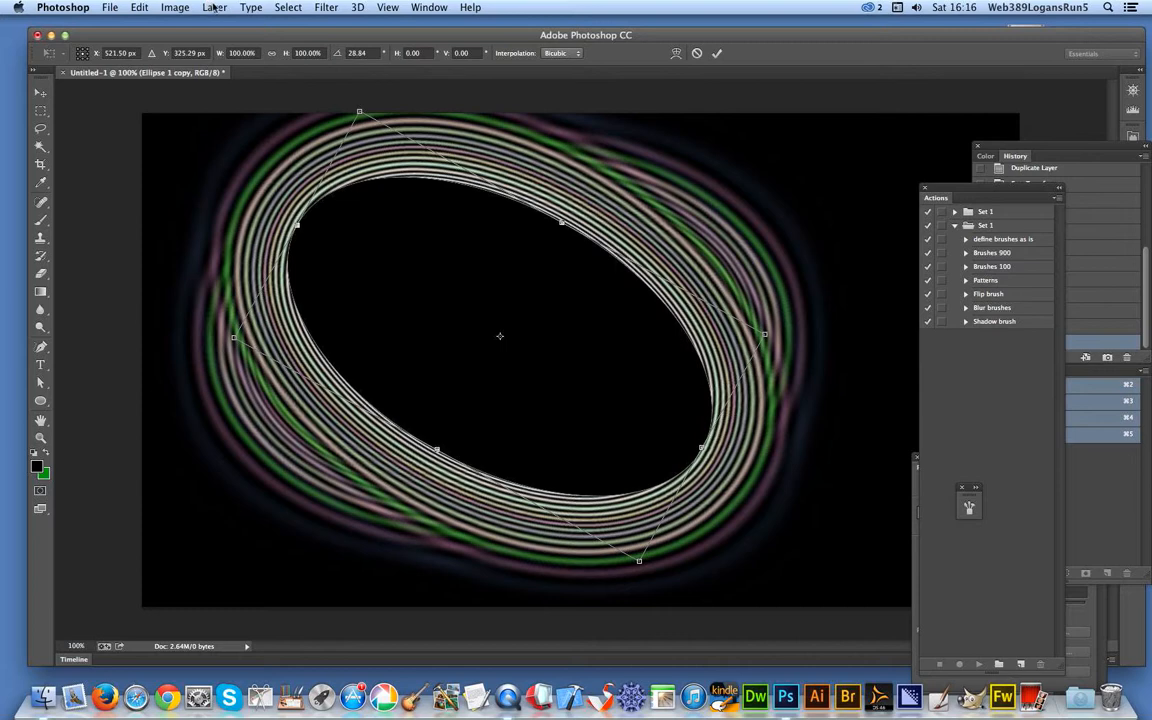
pyautogui.click(250, 7)
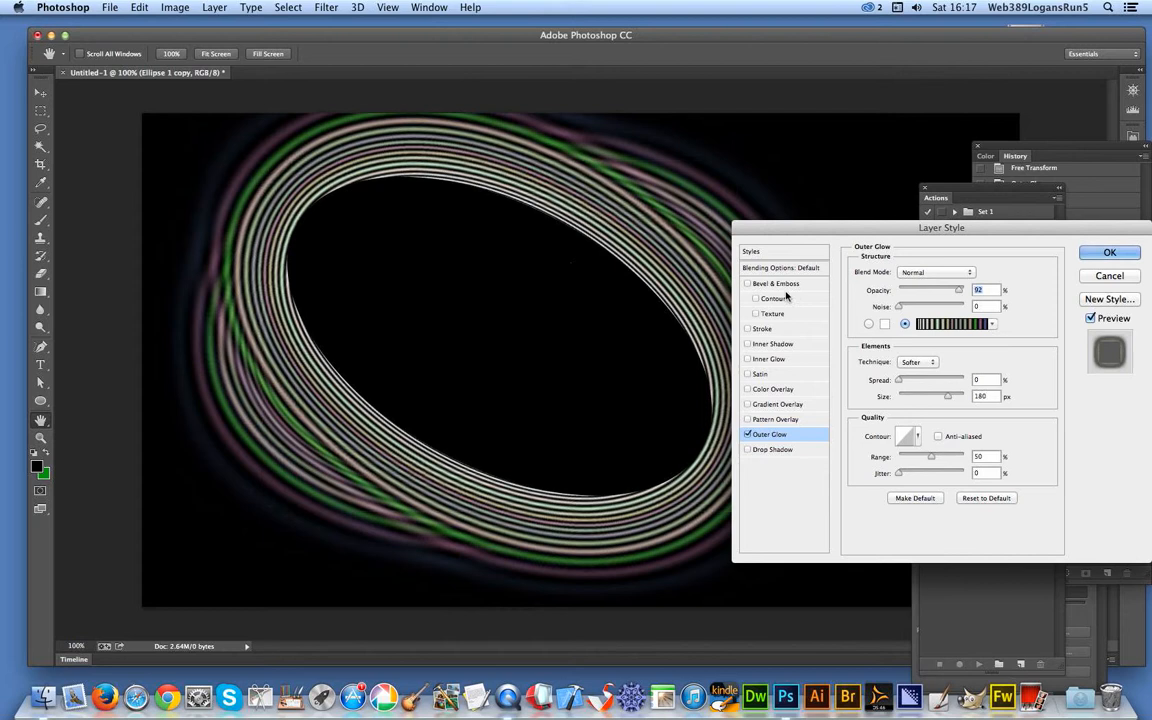
# Change the copied ring's outer glow blend mode to Lighten and confirm.
pyautogui.click(935, 272)
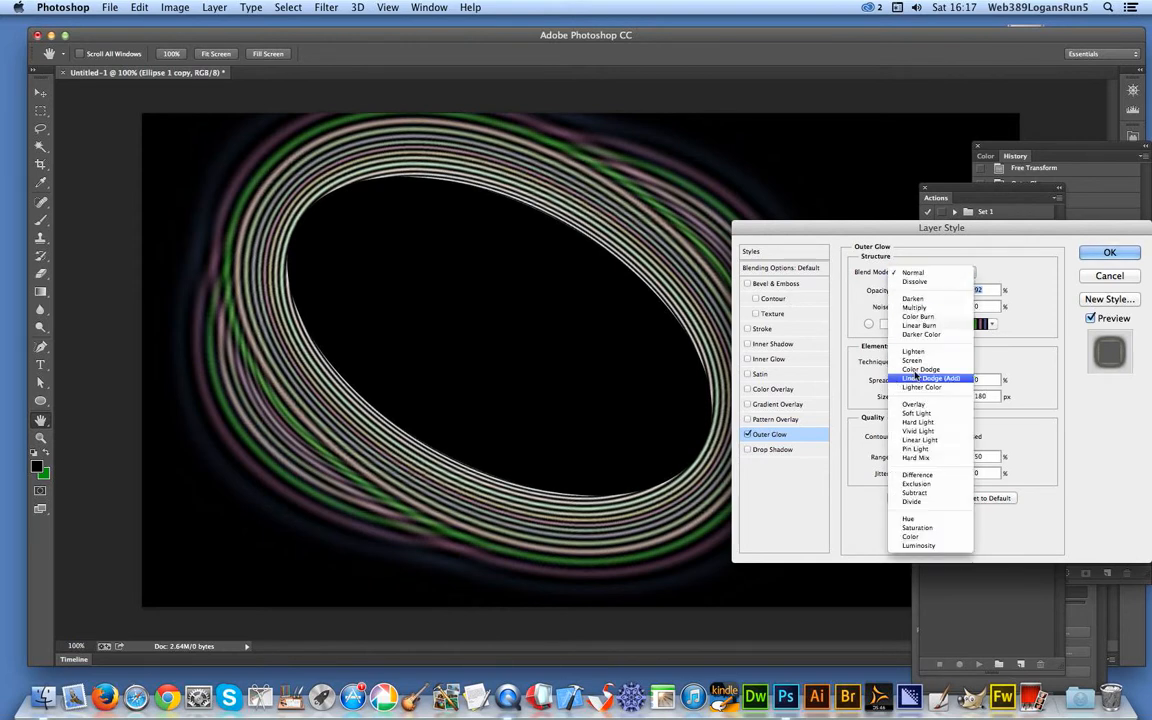
pyautogui.click(913, 351)
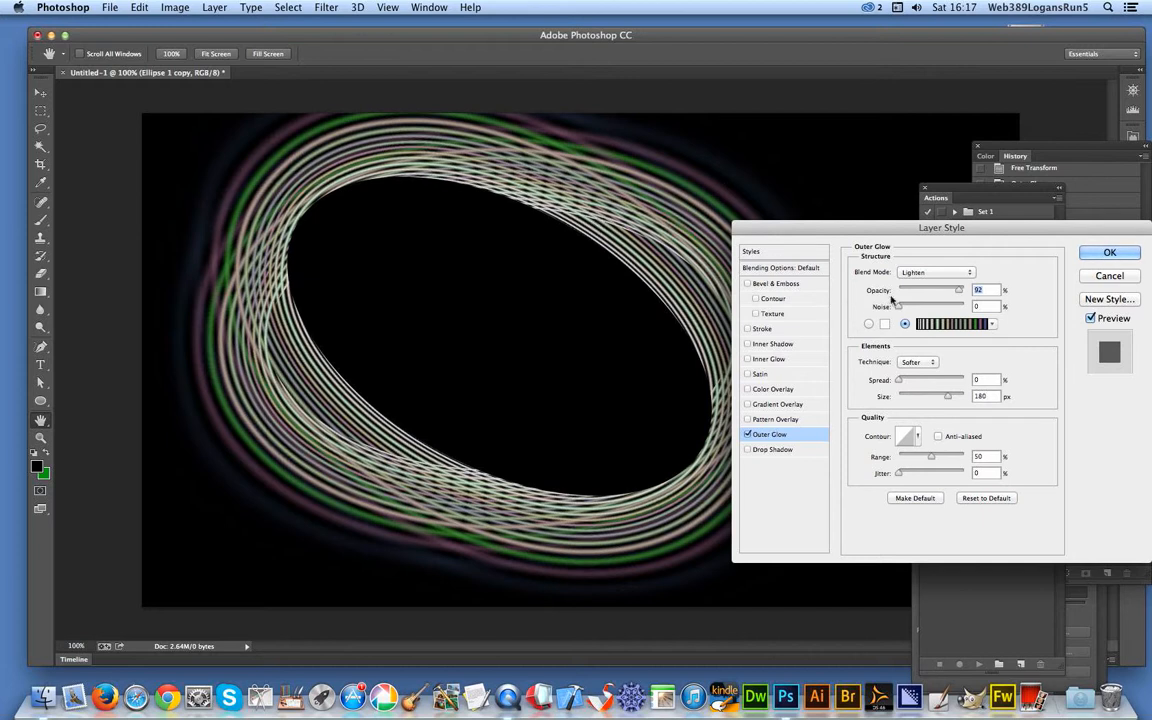
pyautogui.moveTo(527, 343)
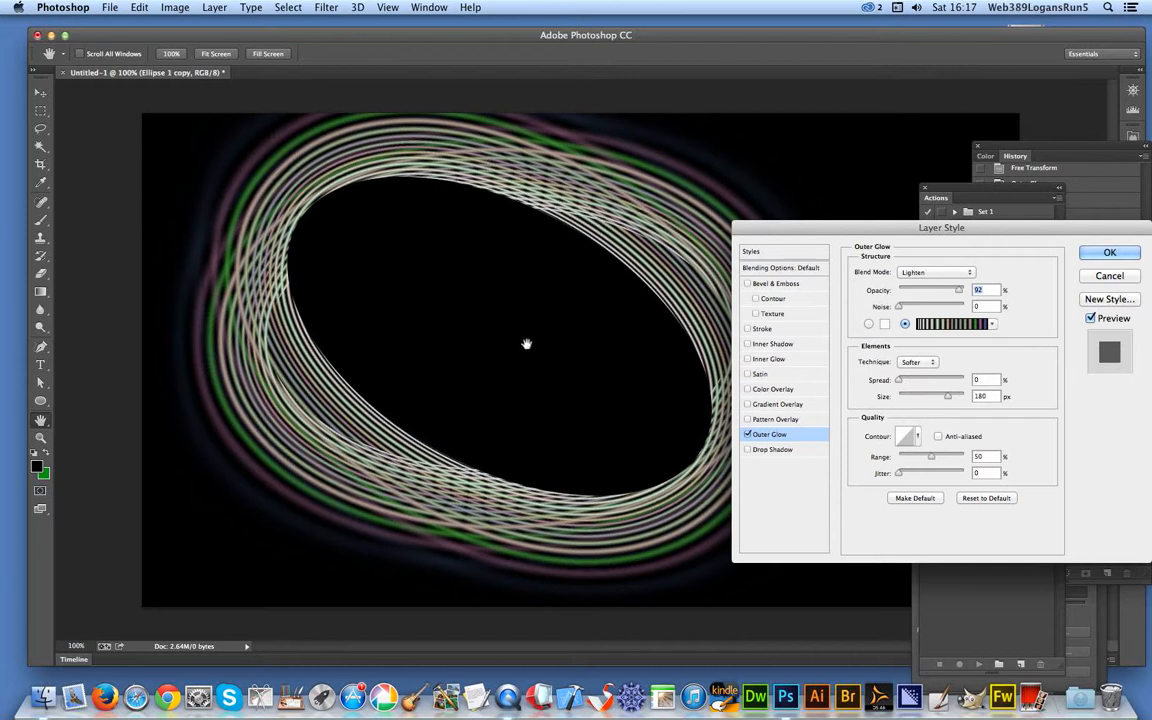
pyautogui.moveTo(421, 217)
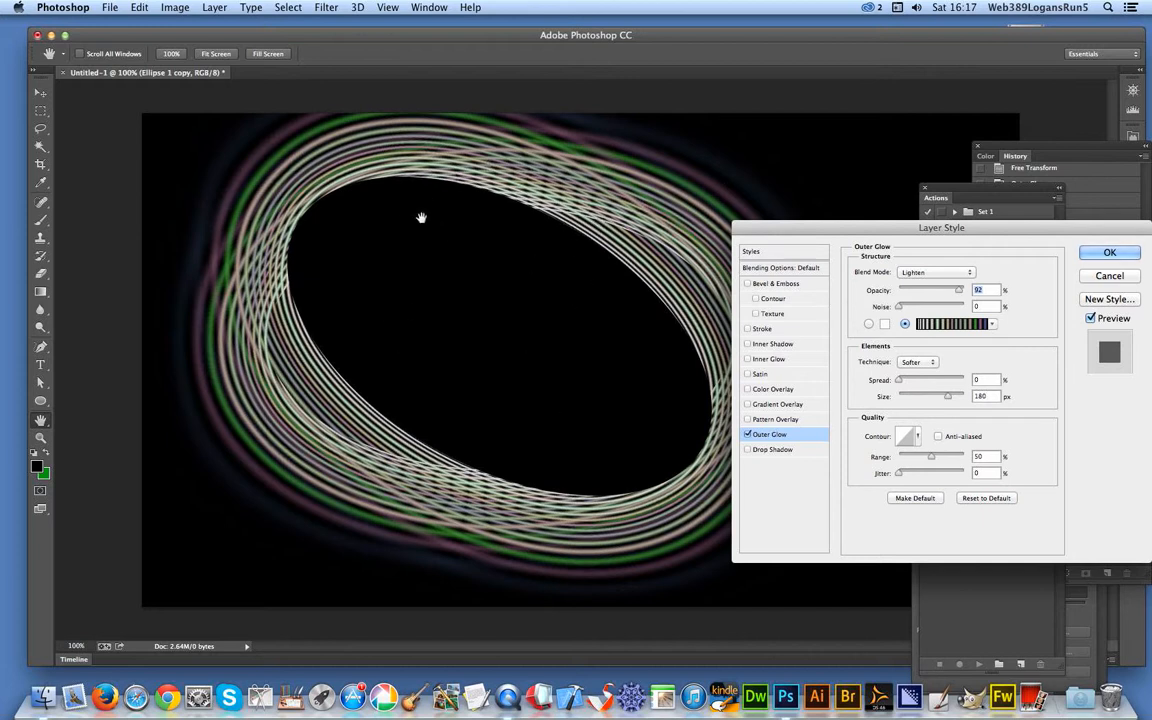
pyautogui.moveTo(922, 287)
pyautogui.write('98')
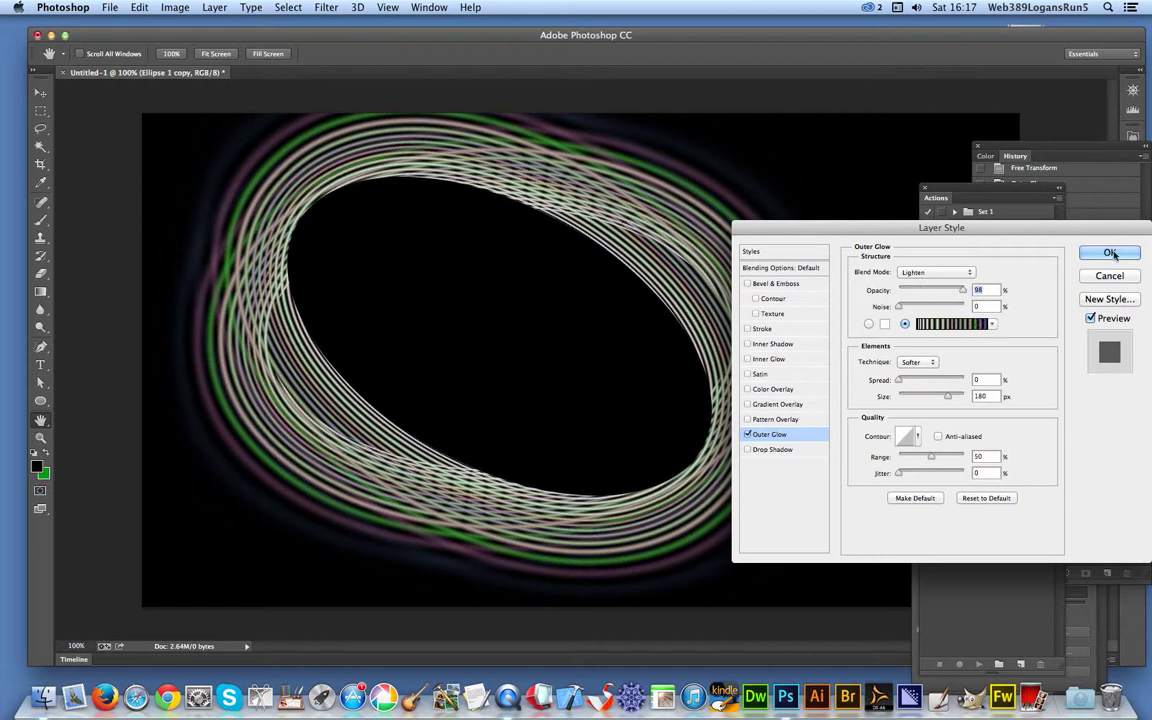
pyautogui.click(1109, 252)
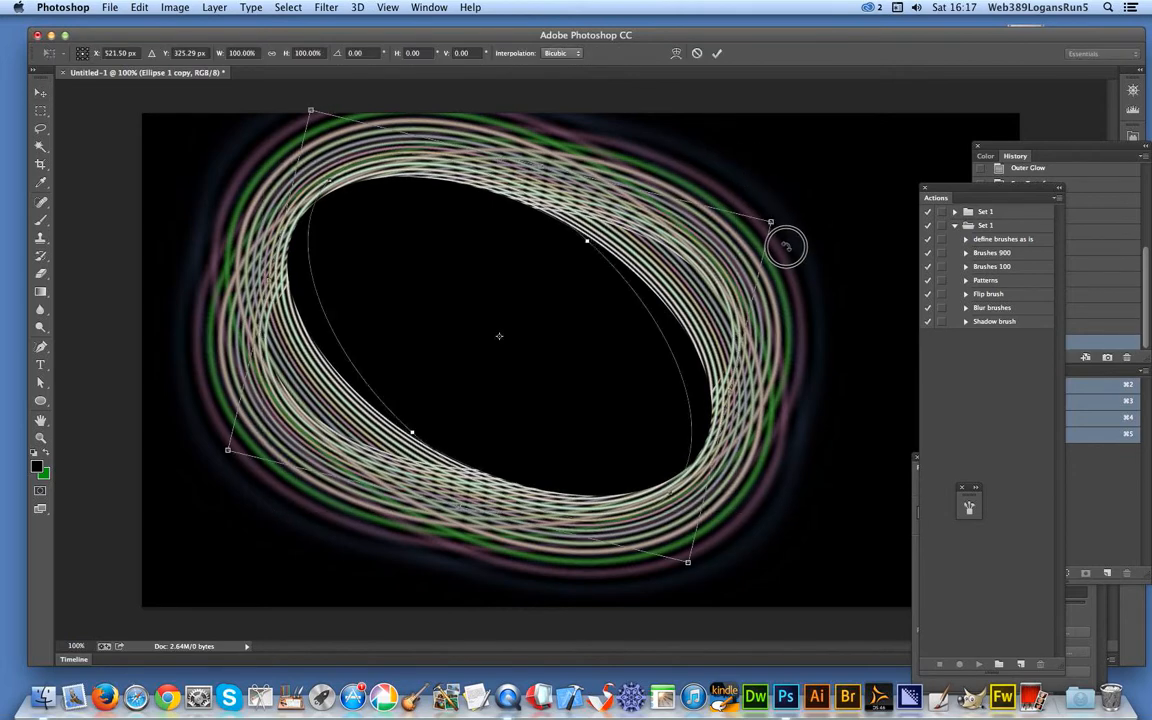
# Rotate the Ellipse 1 copy to a steeper tilt crossing the original ring.
pyautogui.moveTo(785, 246); pyautogui.dragTo(780, 280)
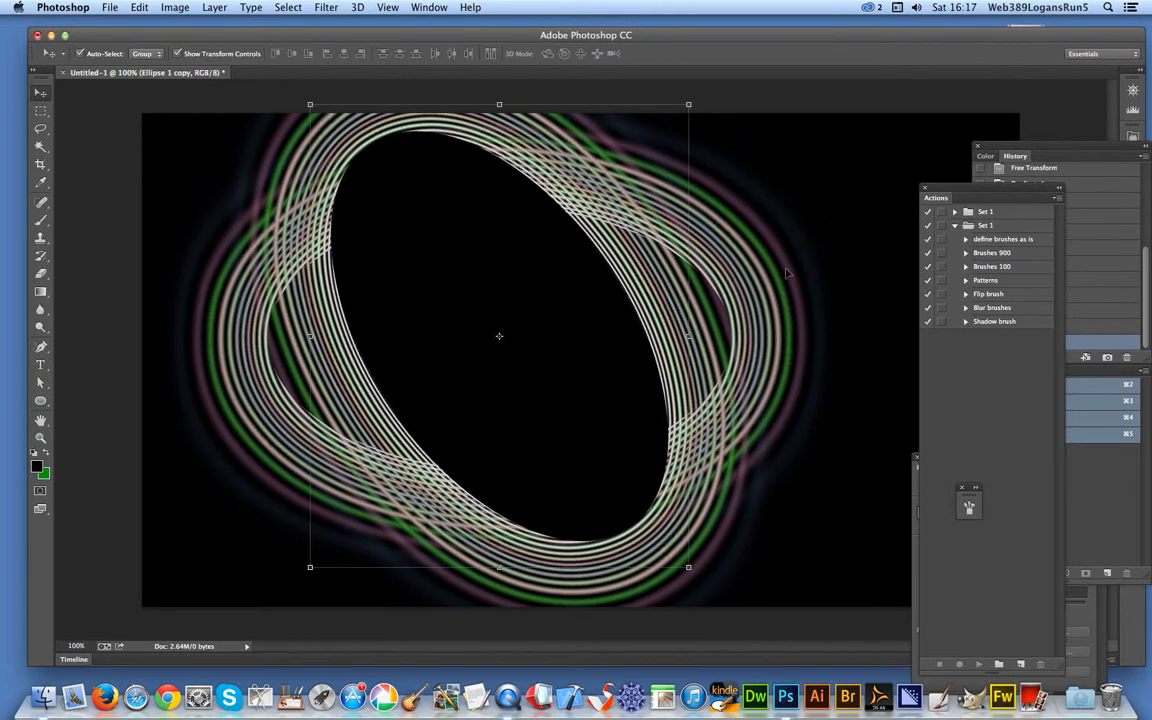
pyautogui.moveTo(878, 230)
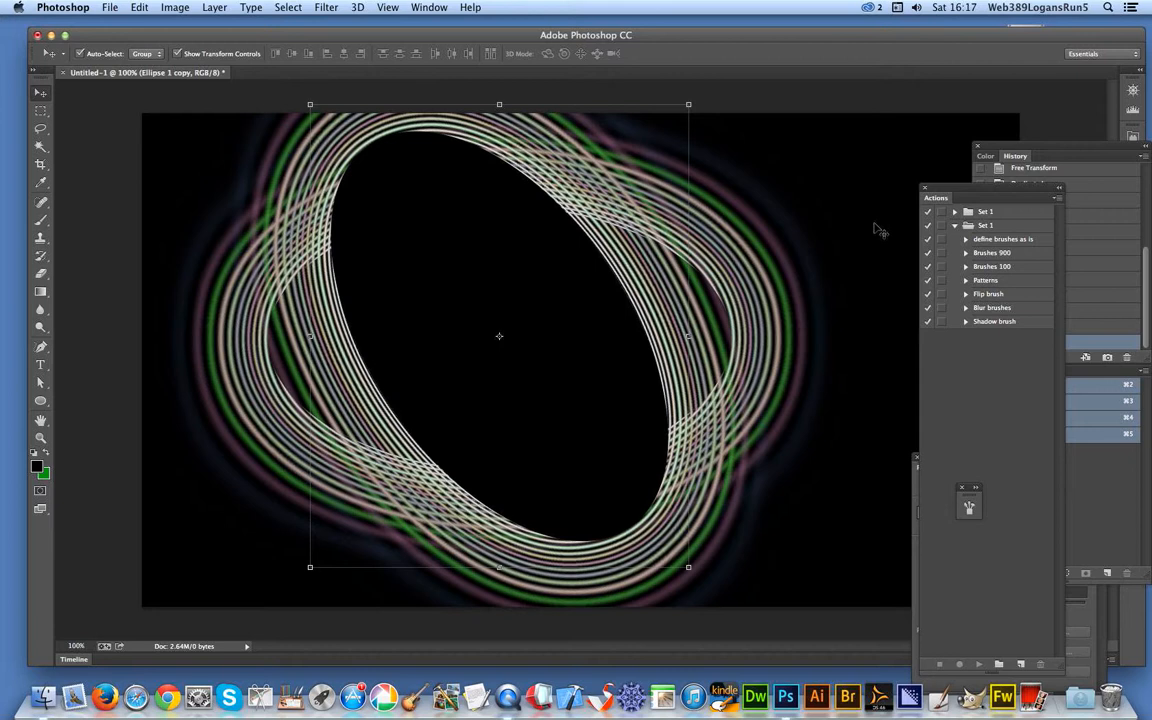
pyautogui.moveTo(868, 212)
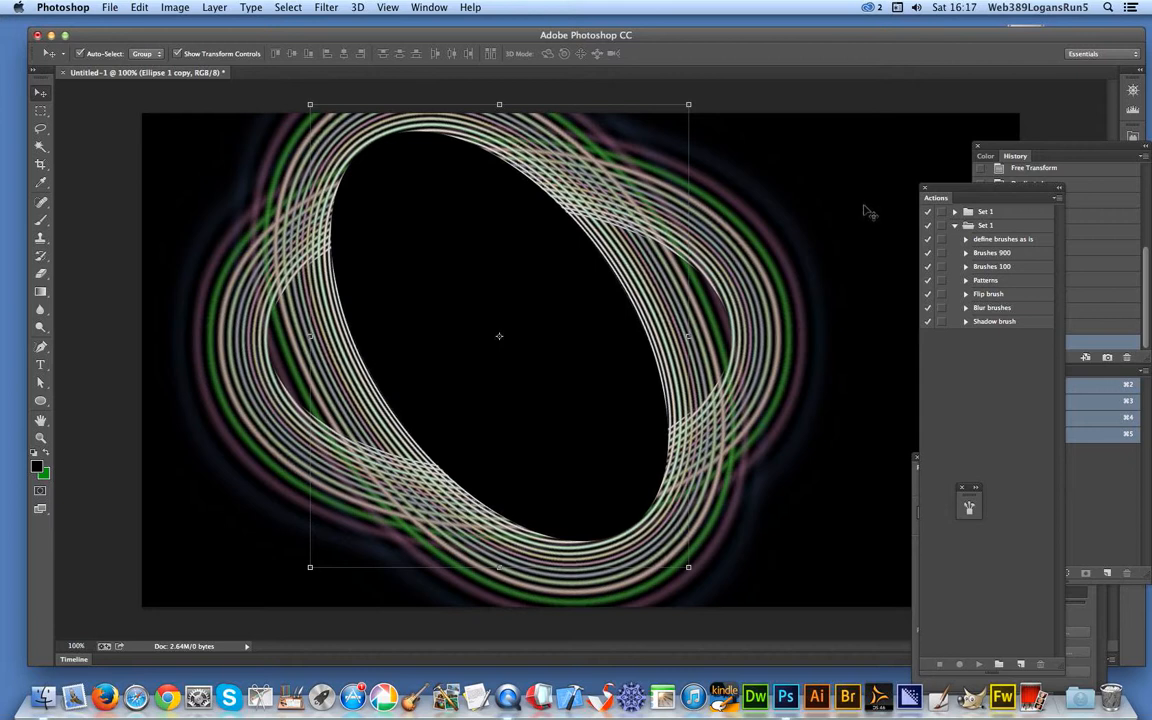
pyautogui.moveTo(845, 150)
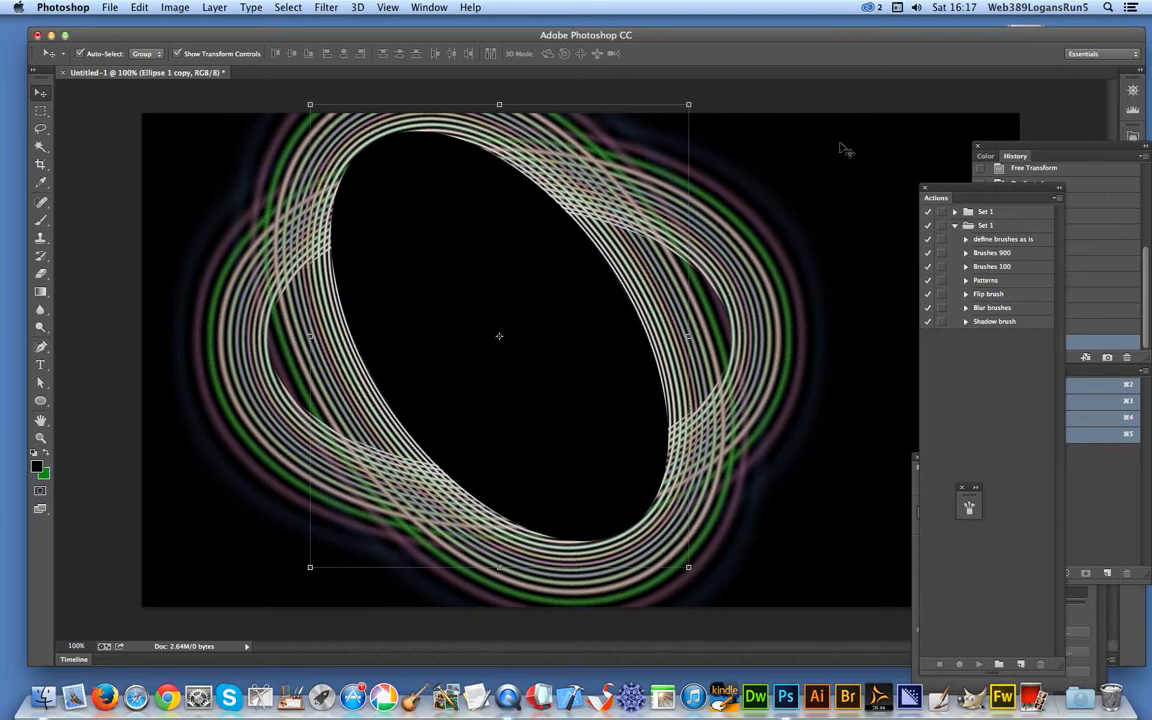
pyautogui.moveTo(472, 40)
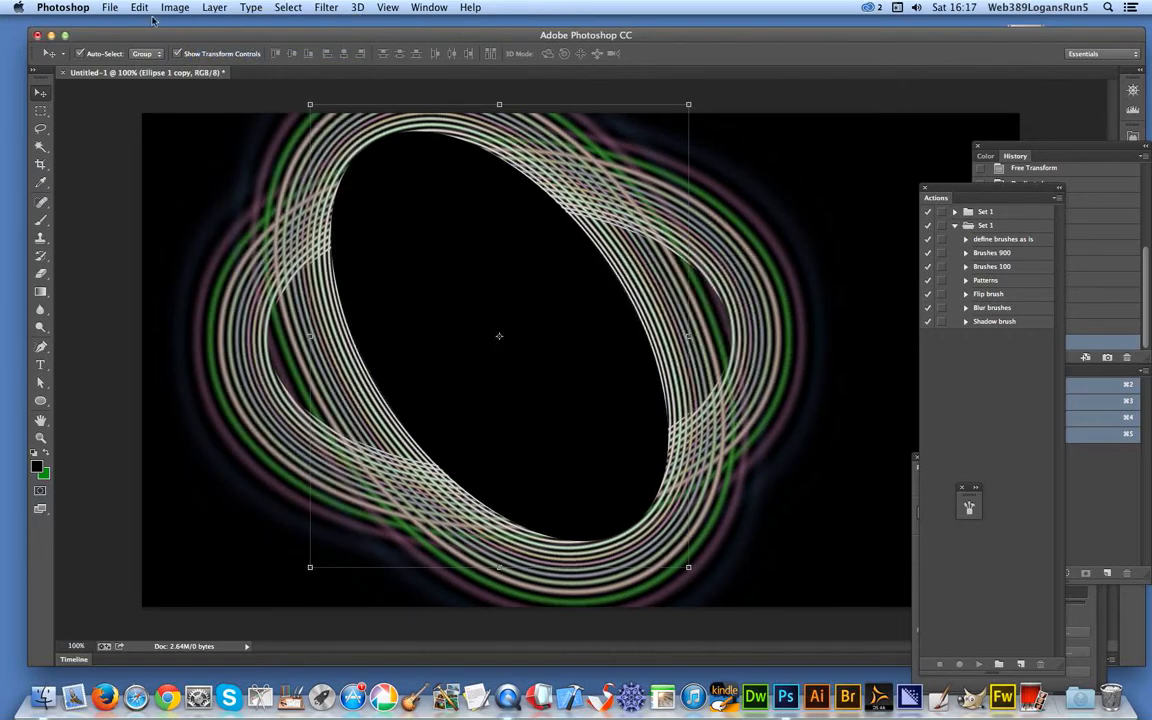
# Use Transform Again to make a third ring, then rotate it about 30° the opposite way.
pyautogui.click(139, 7)
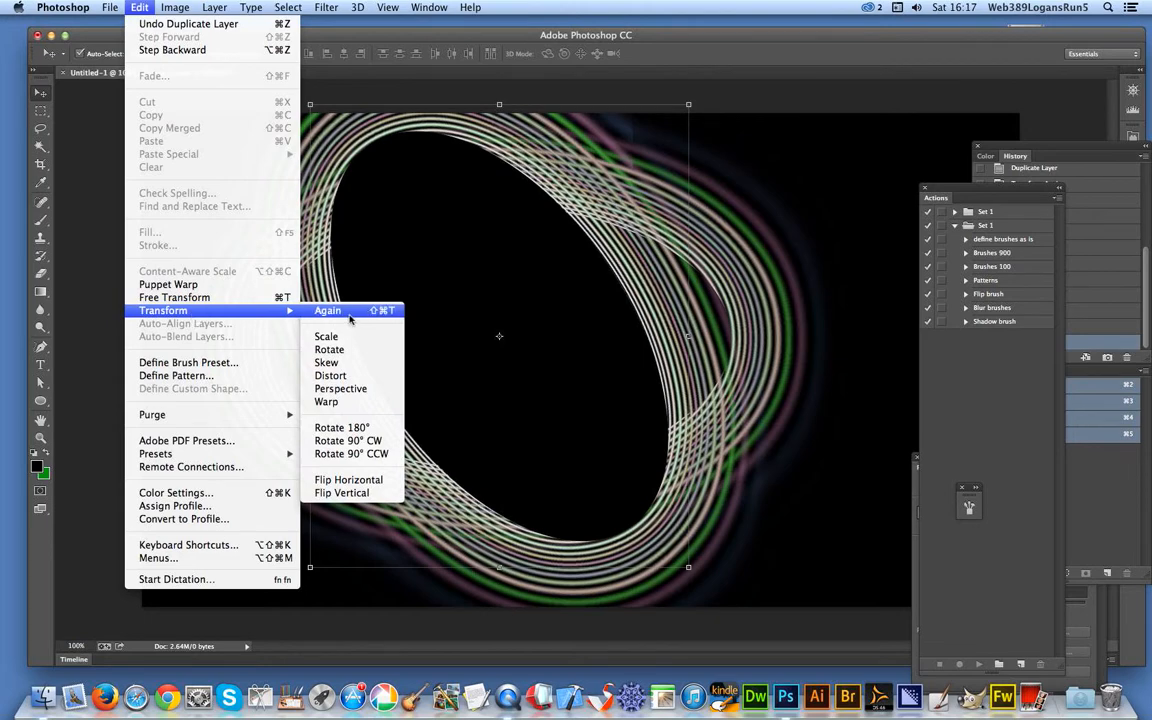
pyautogui.click(327, 310)
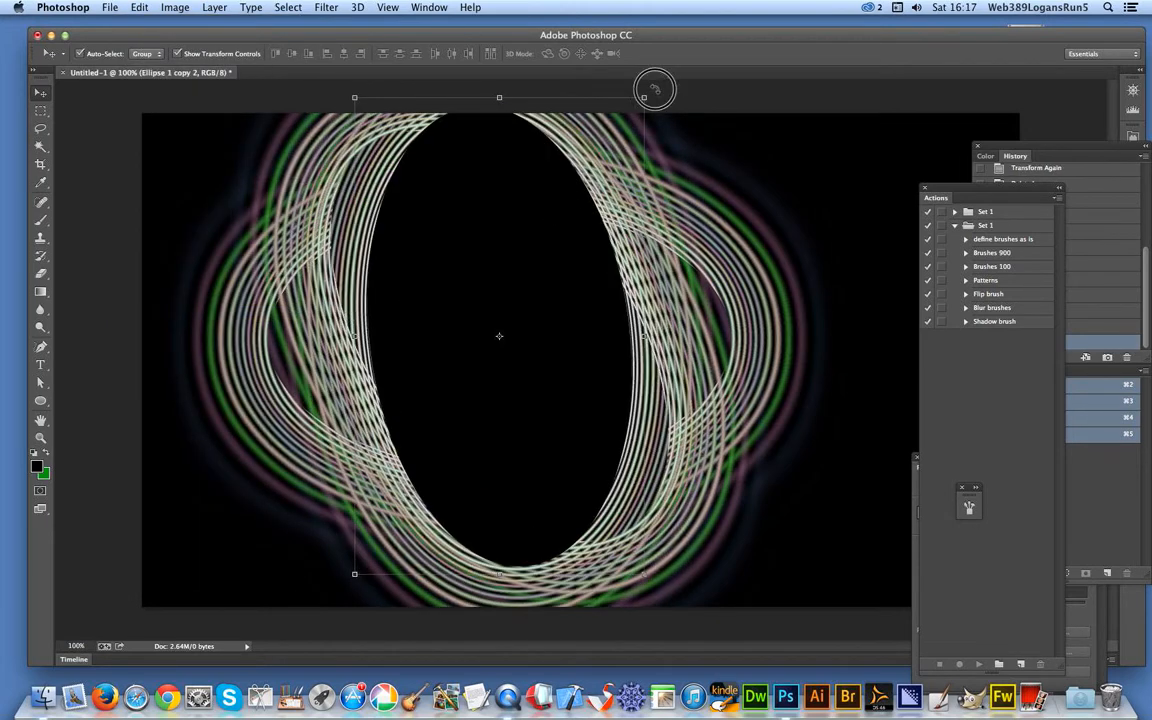
pyautogui.moveTo(655, 90); pyautogui.dragTo(760, 186)
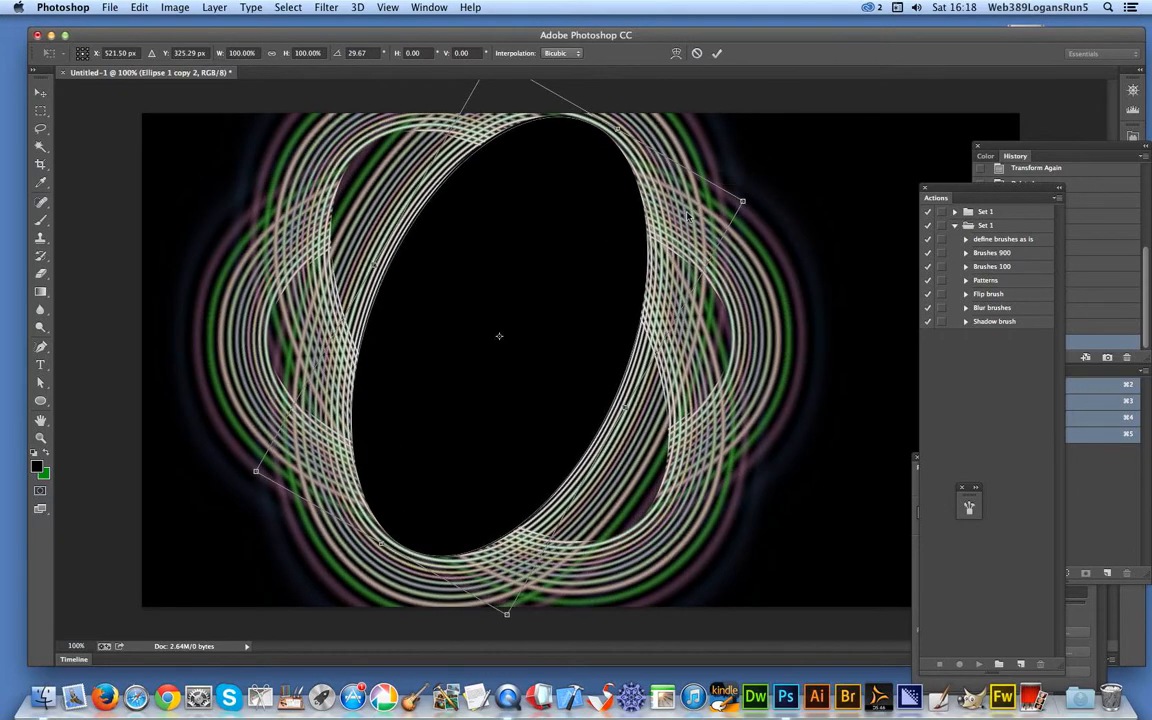
pyautogui.press('Return')
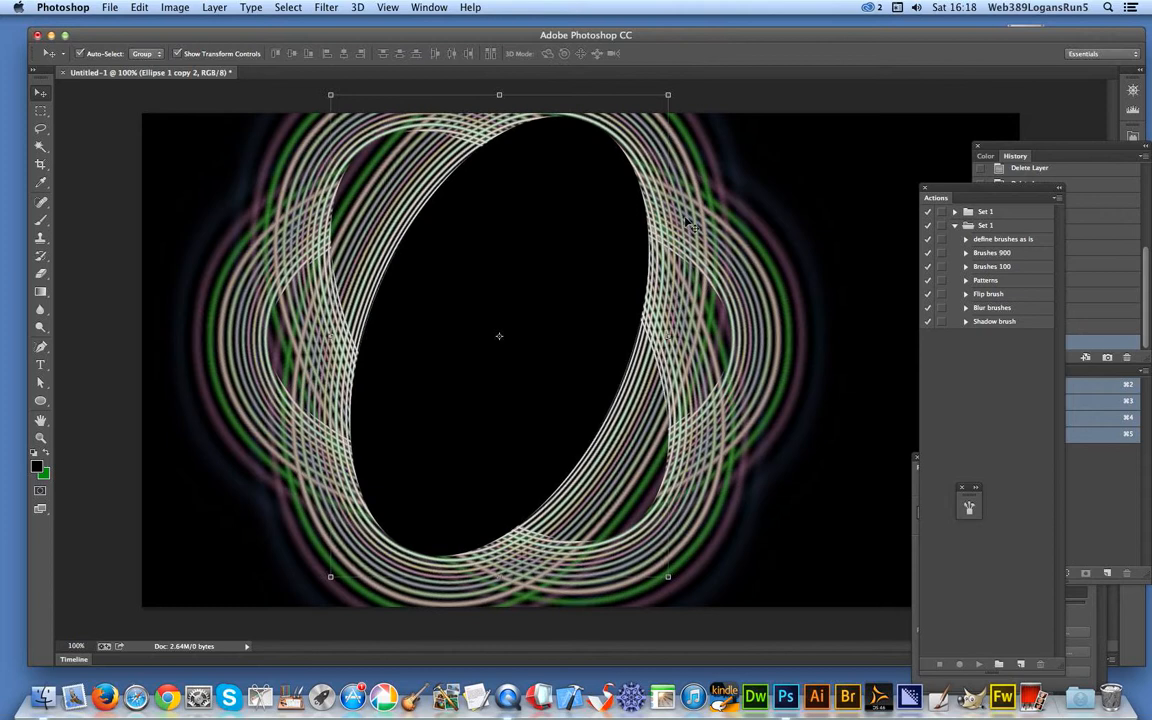